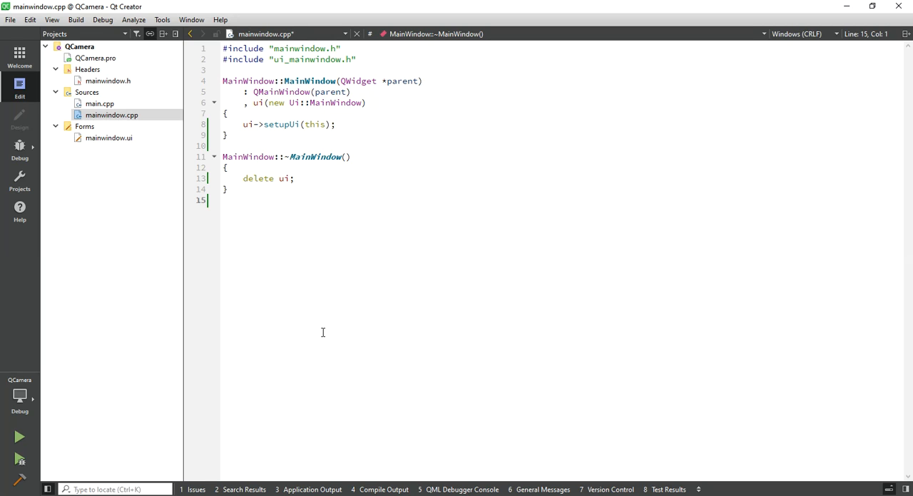
- Append 'multimedia multimediawidgets' to the 'QT += core gui' line in QCamera.pro
{"action": "left_click", "coordinate": [95, 57]}
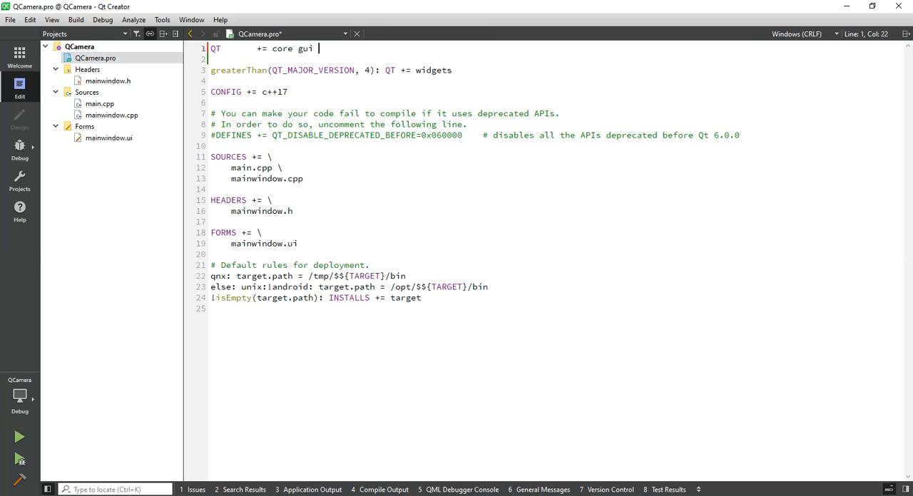
{"action": "type", "text": "multimedia multimediawidgets"}
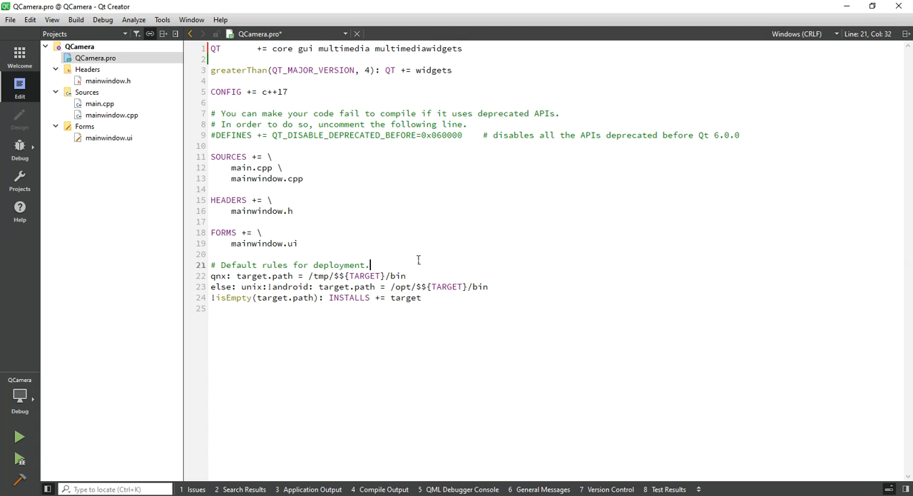
- Add #include <QtCore>, <QtGui> and <QtWidgets> lines to mainwindow.h below the QMainWindow include
{"action": "double_click", "coordinate": [108, 80]}
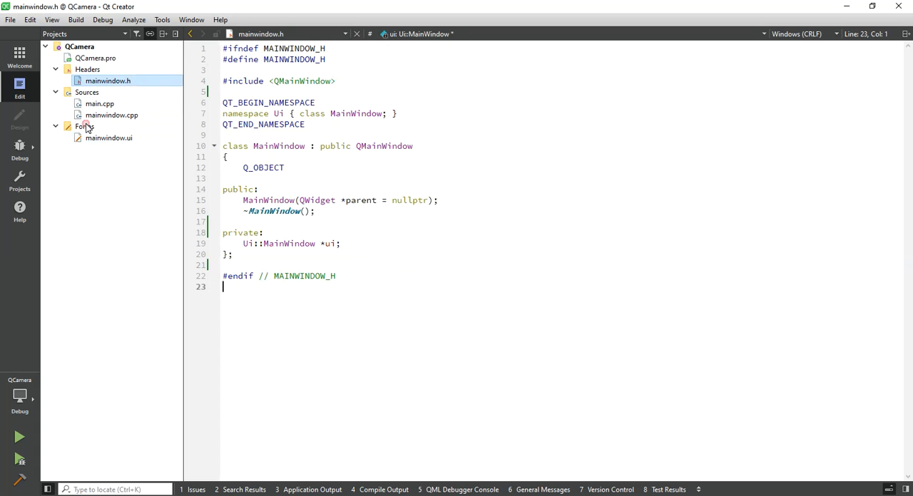
{"action": "type", "text": "#"}
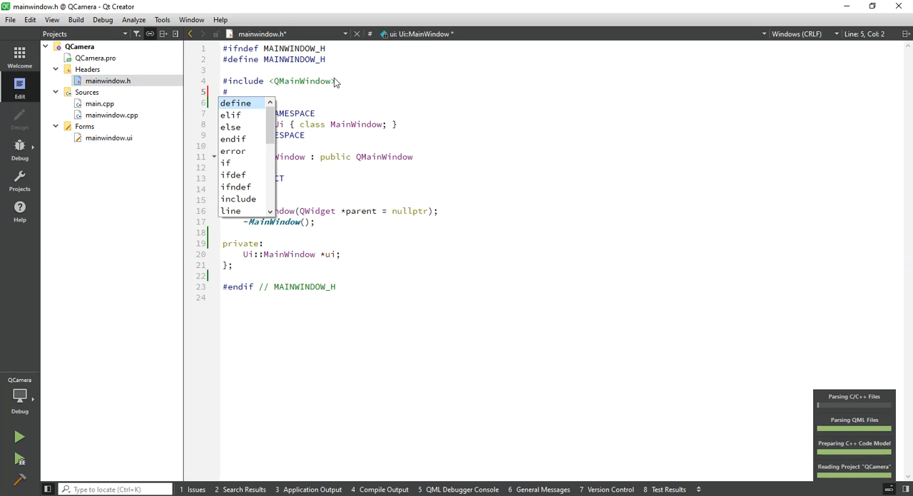
{"action": "type", "text": "include <Q>"}
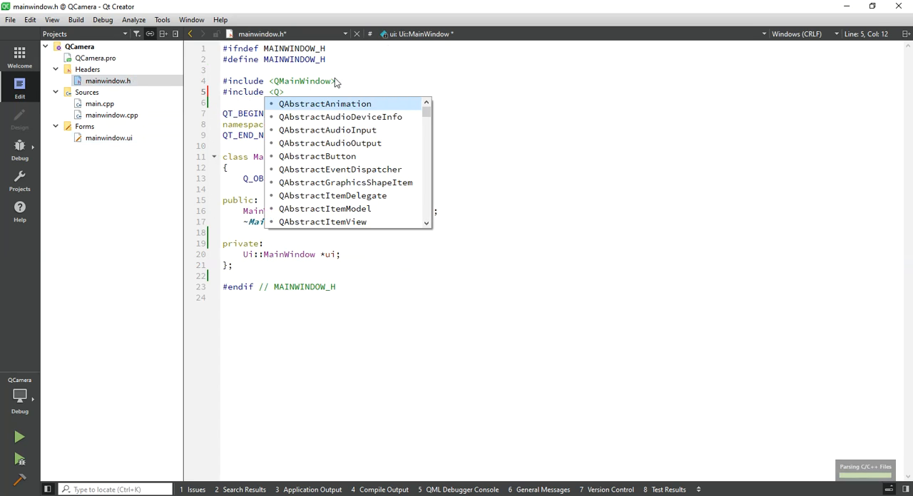
{"action": "type", "text": "tCu"}
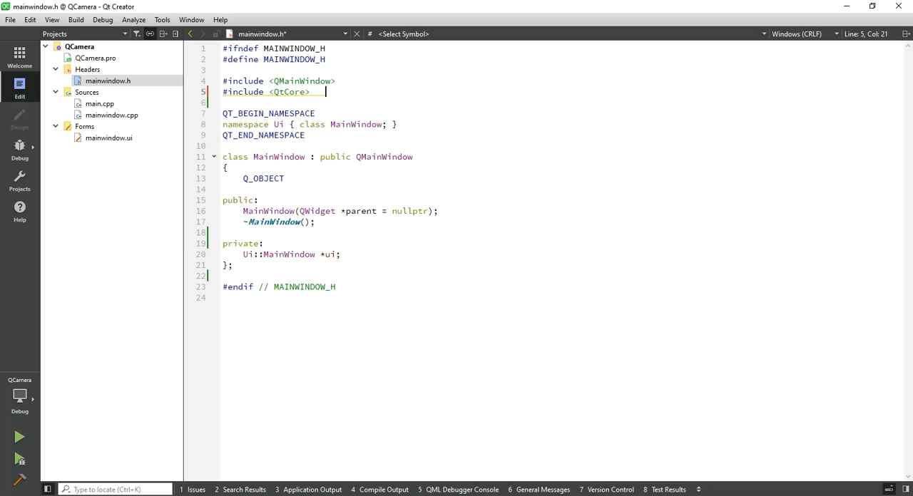
{"action": "type", "text": "#i"}
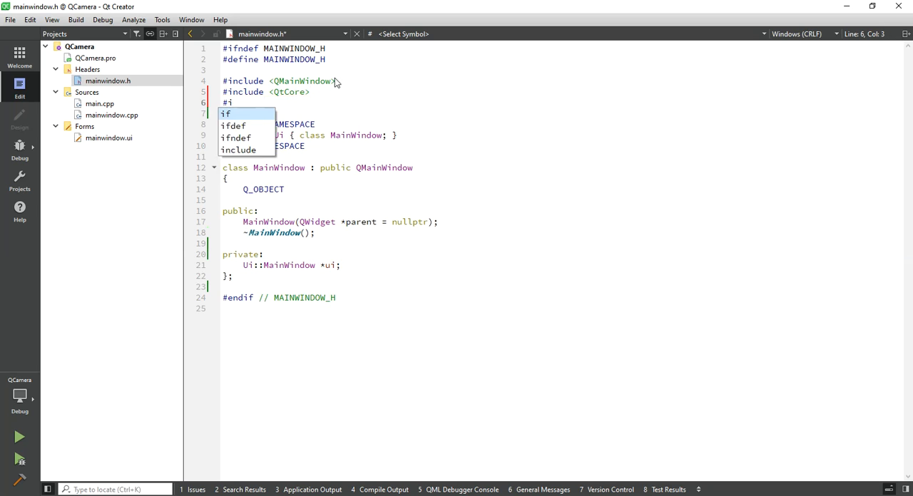
{"action": "type", "text": "nclude <Qt"}
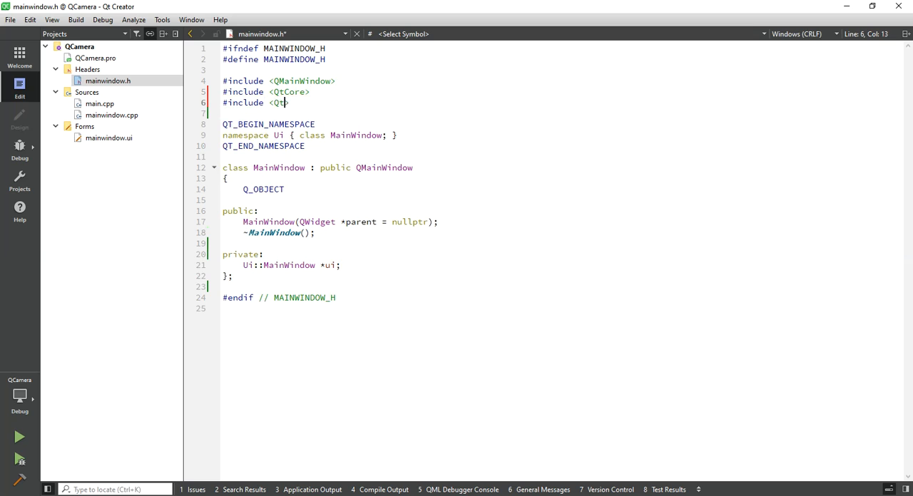
{"action": "type", "text": ">"}
{"action": "left_click", "coordinate": [562, 113]}
{"action": "type", "text": "#include <Q>"}
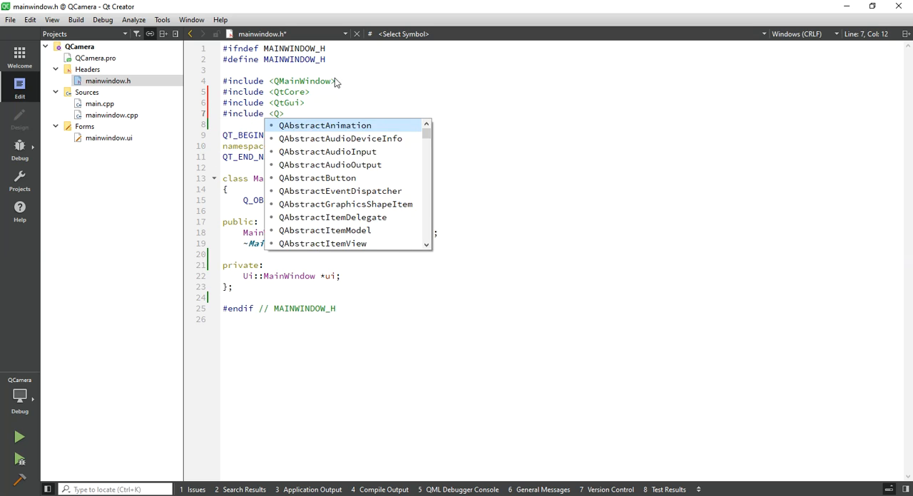
{"action": "type", "text": "tWi"}
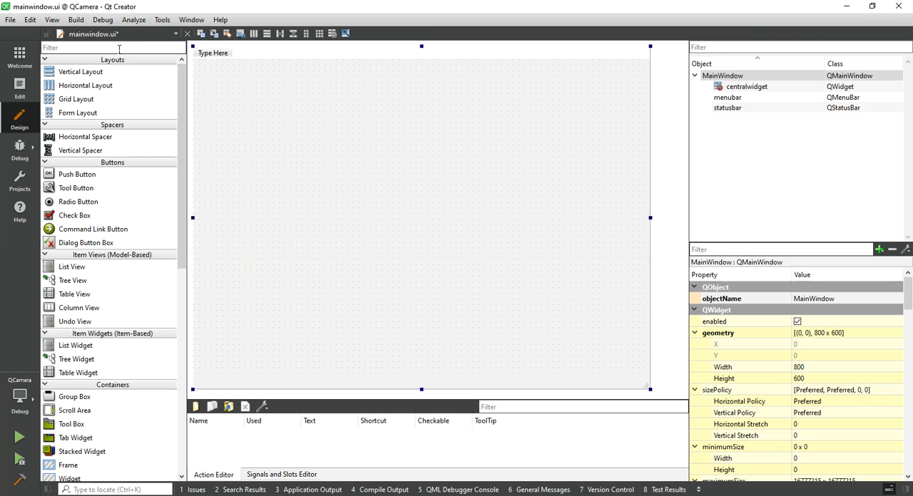
- Place a plain Widget on the form, enlarge it, and name it widget_Camera_View
{"action": "type", "text": "Widge"}
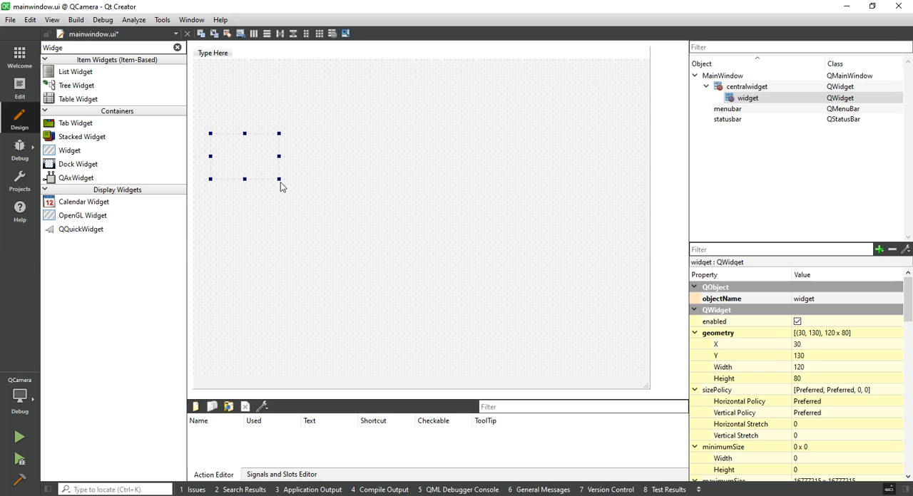
{"action": "left_click_drag", "start_coordinate": [279, 179], "coordinate": [615, 373]}
{"action": "type", "text": "_Camera_Vi"}
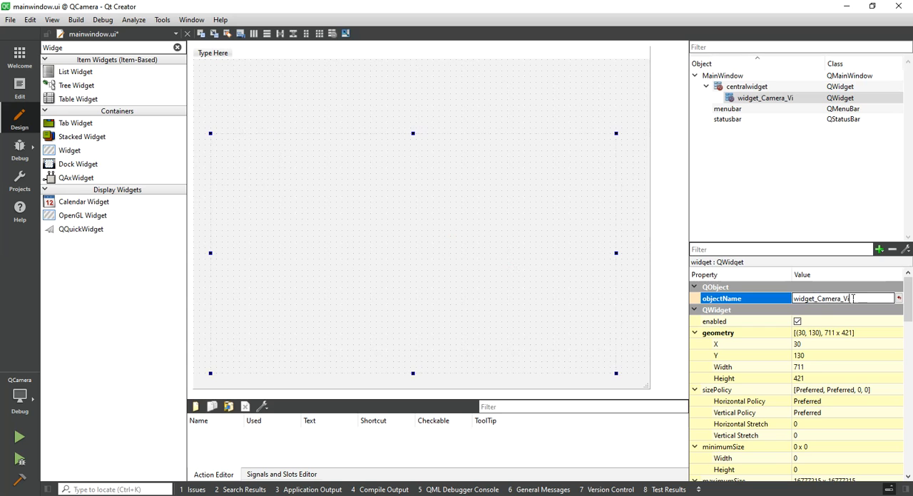
{"action": "type", "text": "ew"}
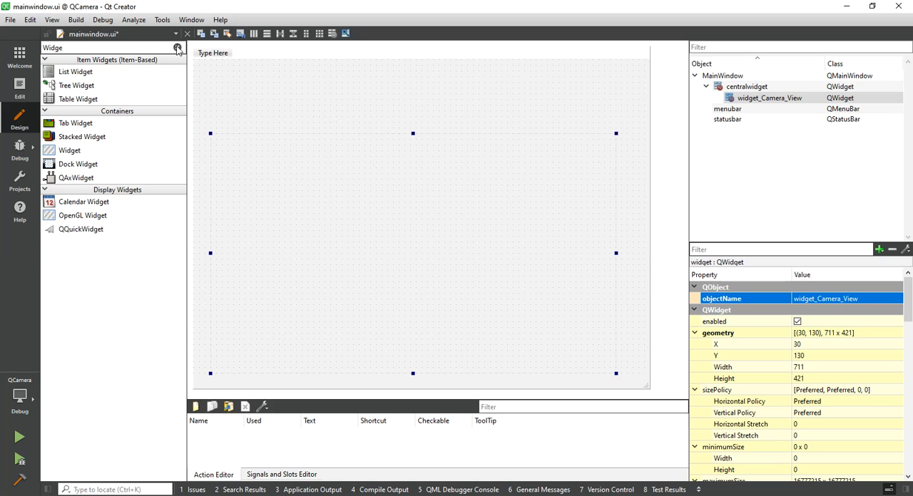
{"action": "type", "text": "Butt"}
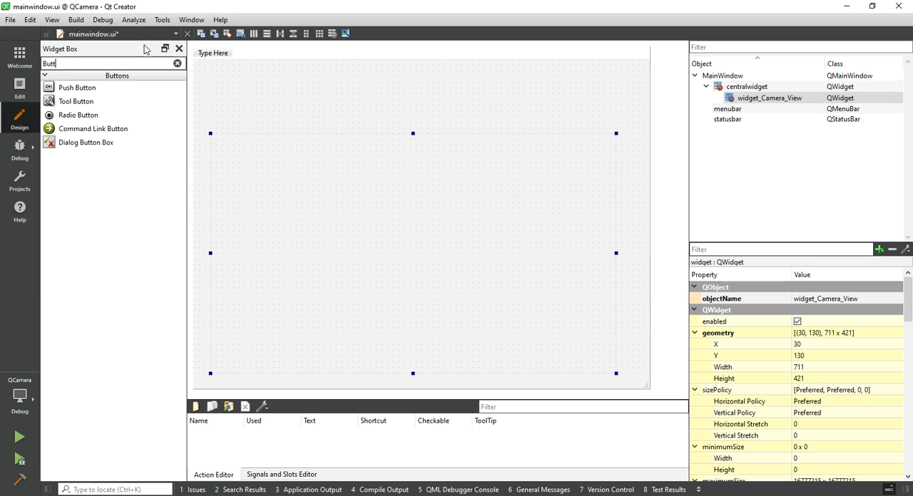
- Add Start Camera and Stop Camera push buttons above the camera view and rename them
{"action": "left_click_drag", "start_coordinate": [77, 87], "coordinate": [260, 83]}
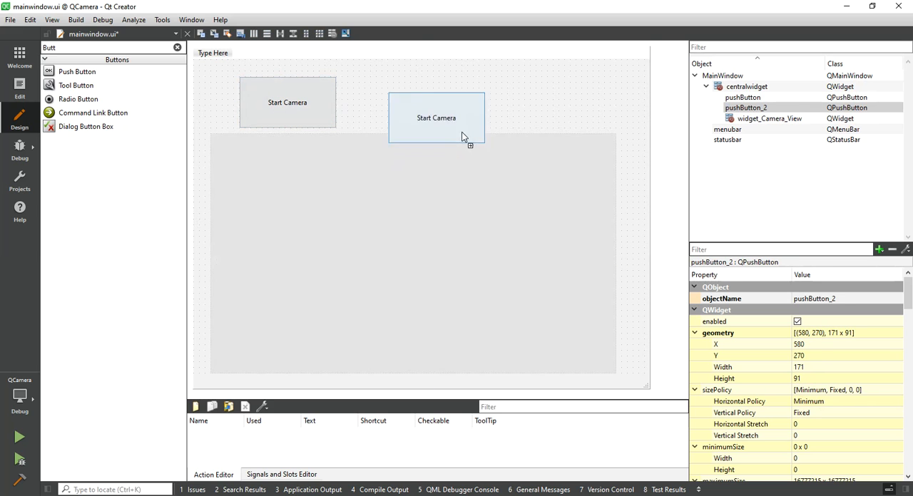
{"action": "left_click_drag", "start_coordinate": [436, 118], "coordinate": [441, 102]}
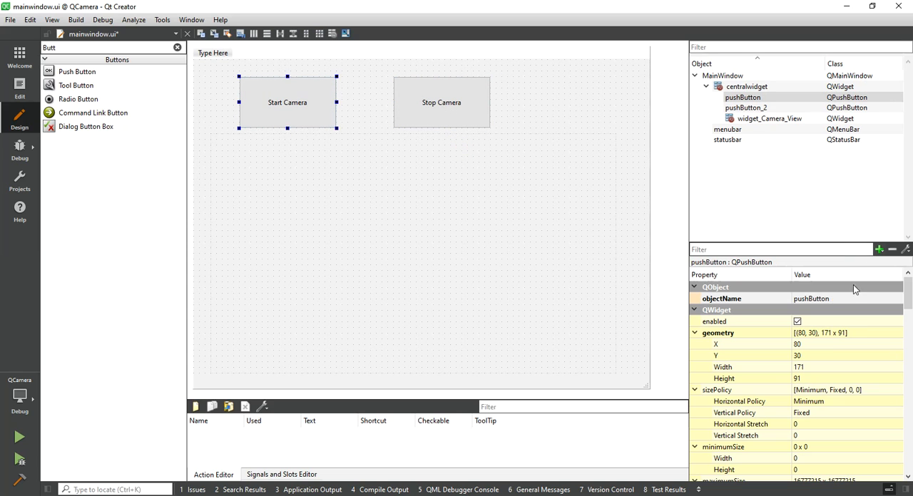
{"action": "double_click", "coordinate": [811, 298]}
{"action": "type", "text": "_Start_Camew"}
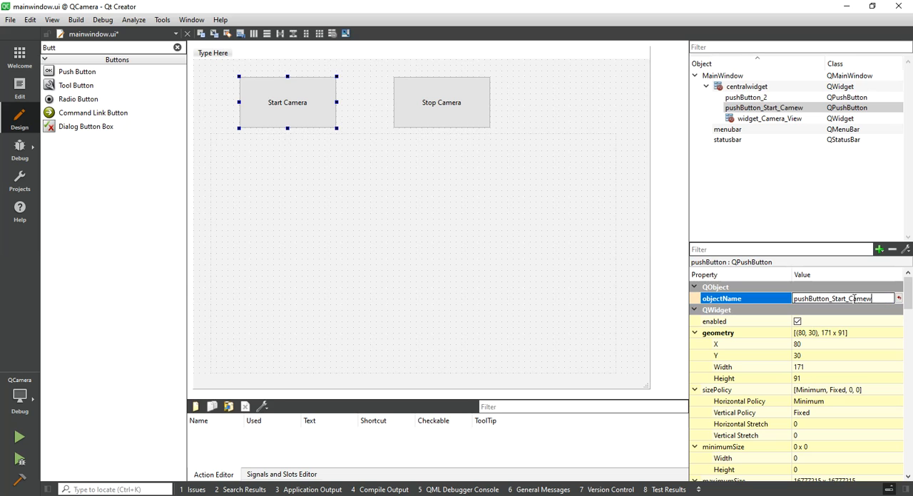
{"action": "left_click", "coordinate": [441, 102]}
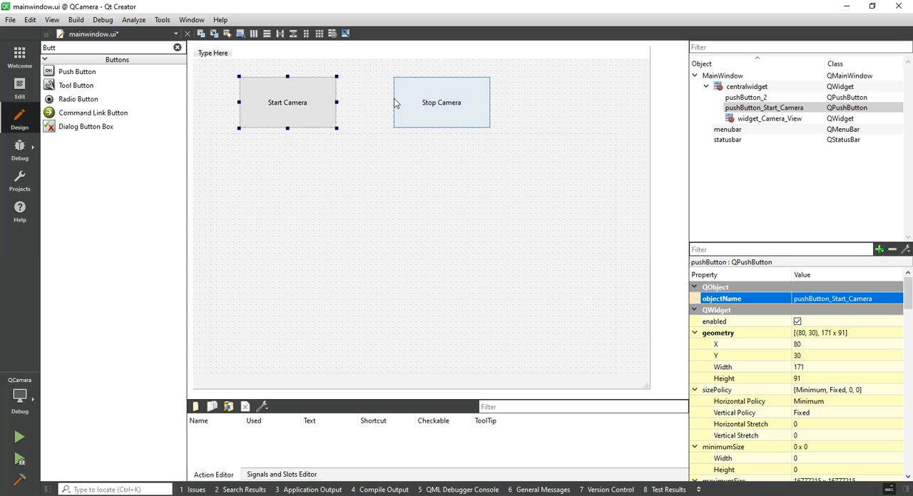
{"action": "left_click", "coordinate": [441, 102]}
{"action": "type", "text": "Stop_Camera"}
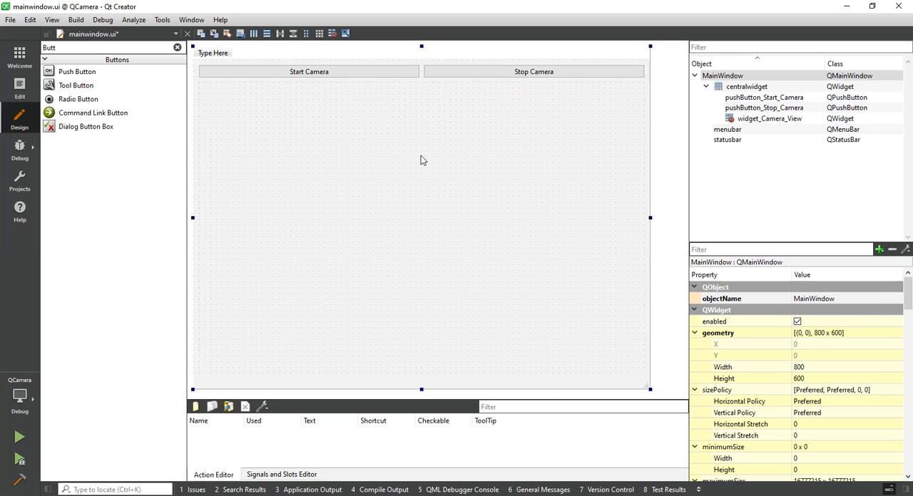
- Promote widget_Camera_View to a newly added QCameraViewfinder class
{"action": "right_click", "coordinate": [421, 160]}
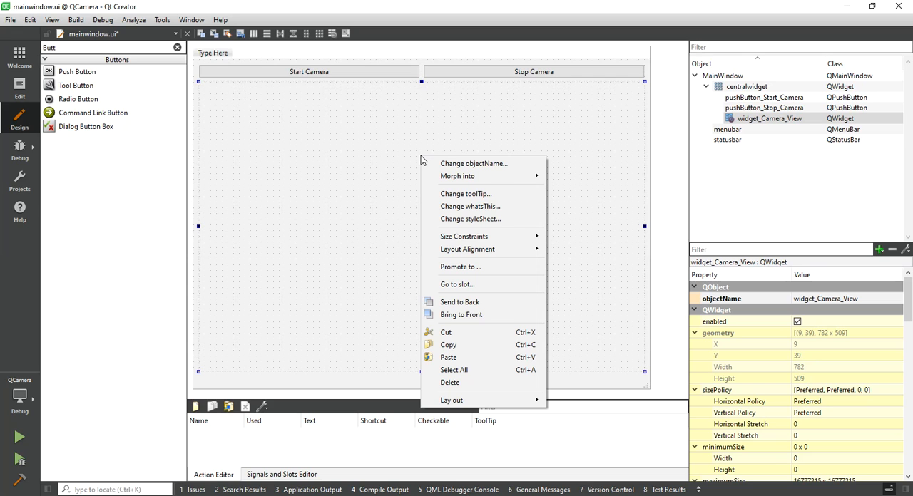
{"action": "mouse_move", "coordinate": [482, 267]}
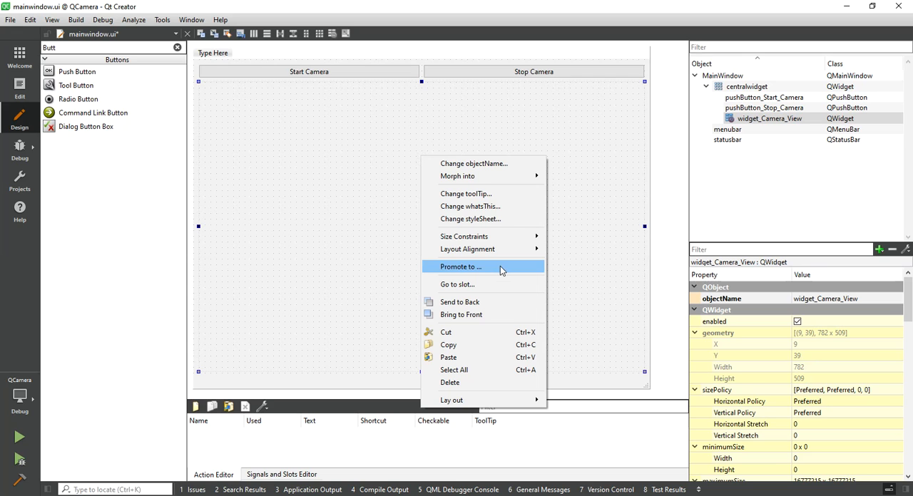
{"action": "left_click", "coordinate": [460, 266]}
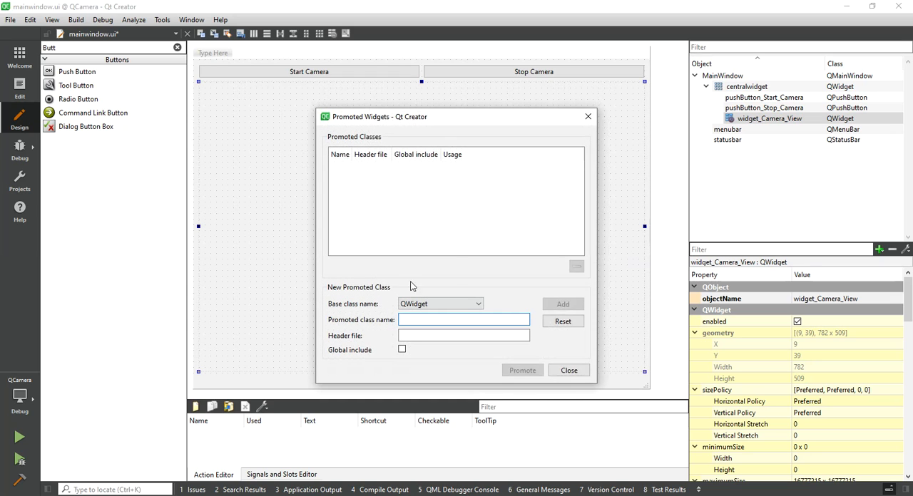
{"action": "type", "text": "Qc"}
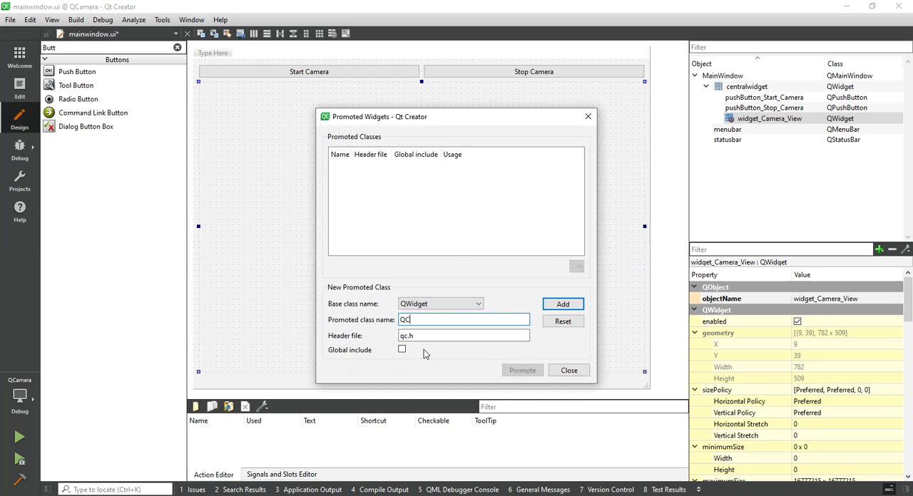
{"action": "type", "text": "CameraVie"}
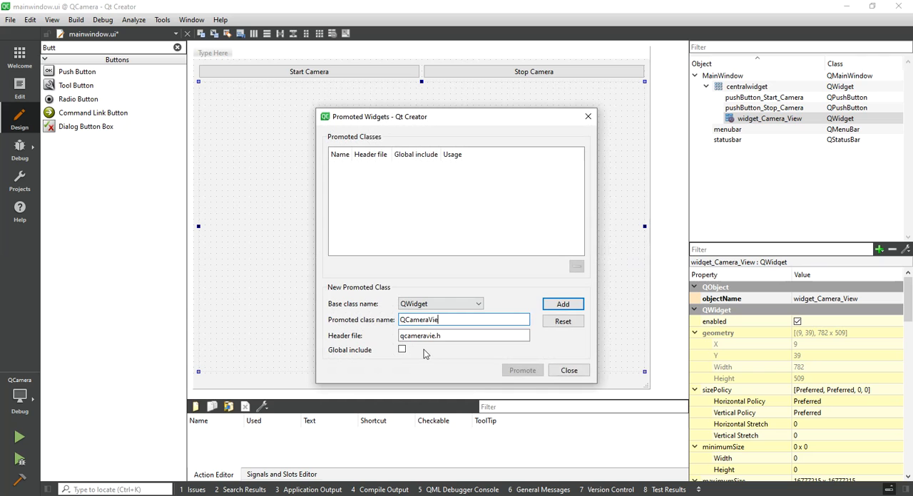
{"action": "type", "text": "wfinder"}
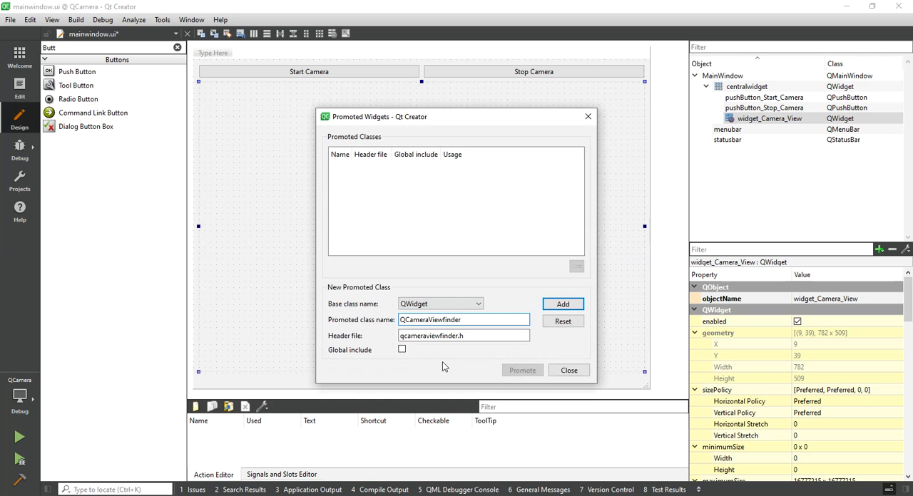
{"action": "left_click", "coordinate": [562, 304]}
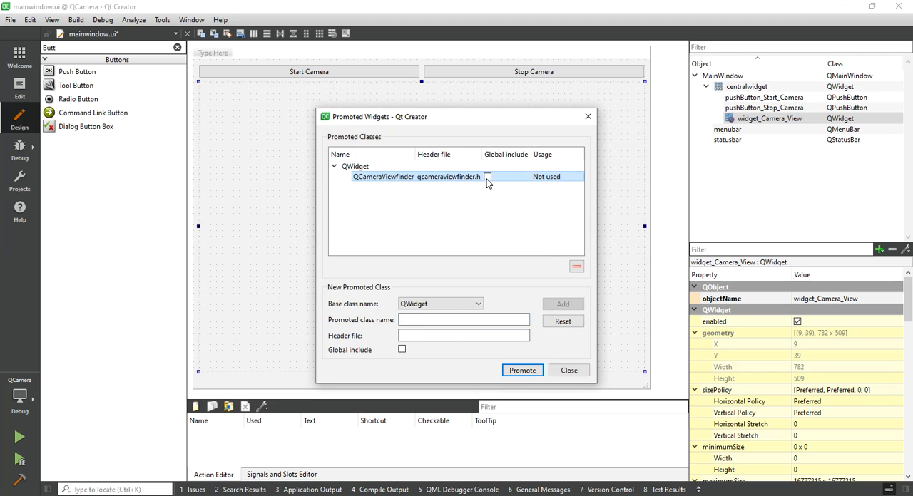
{"action": "left_click", "coordinate": [521, 370]}
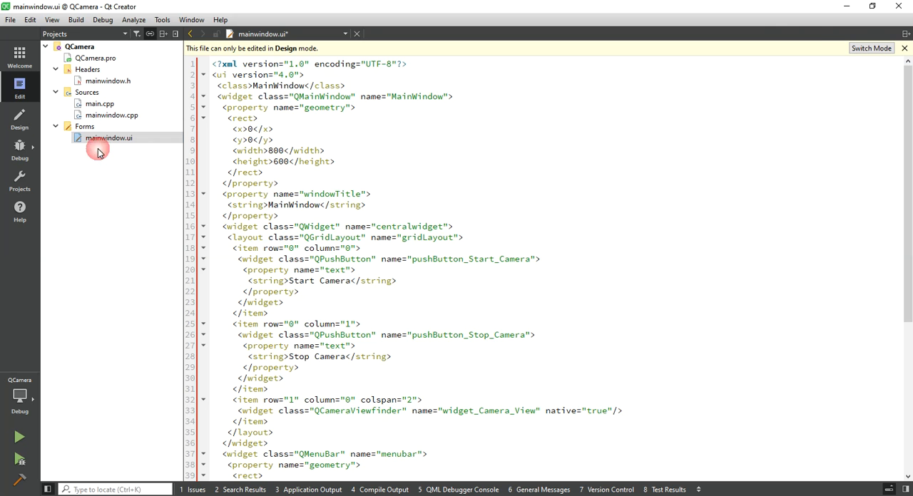
- Add a QScopedPointer<QCamera> M_Camera member after the ui member in mainwindow.h
{"action": "left_click", "coordinate": [108, 81]}
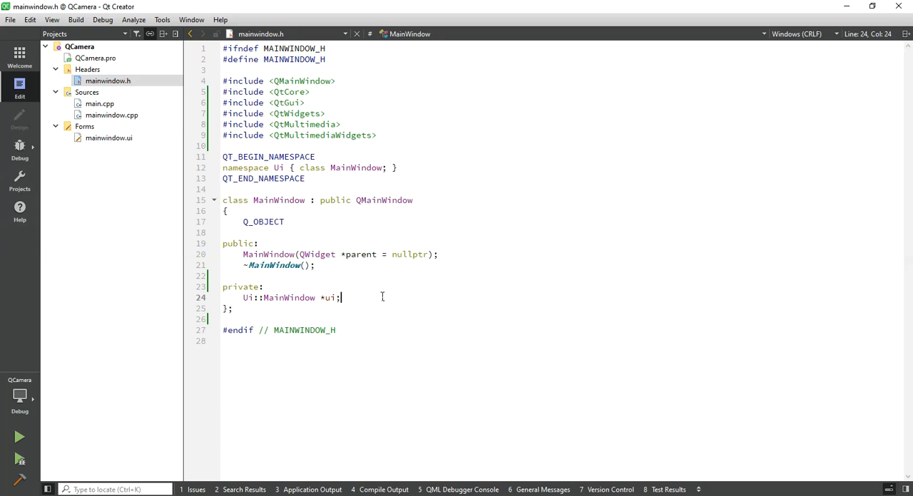
{"action": "type", "text": "QScopedPointer<QC>"}
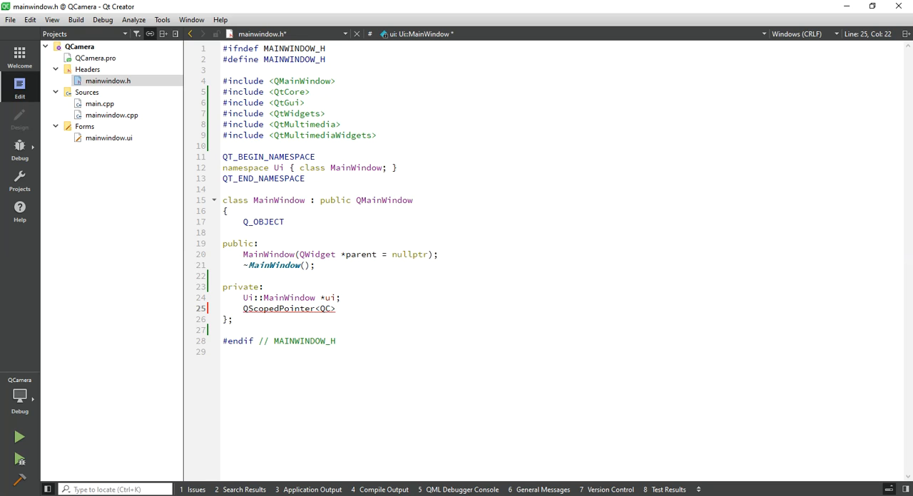
{"action": "type", "text": "amera>"}
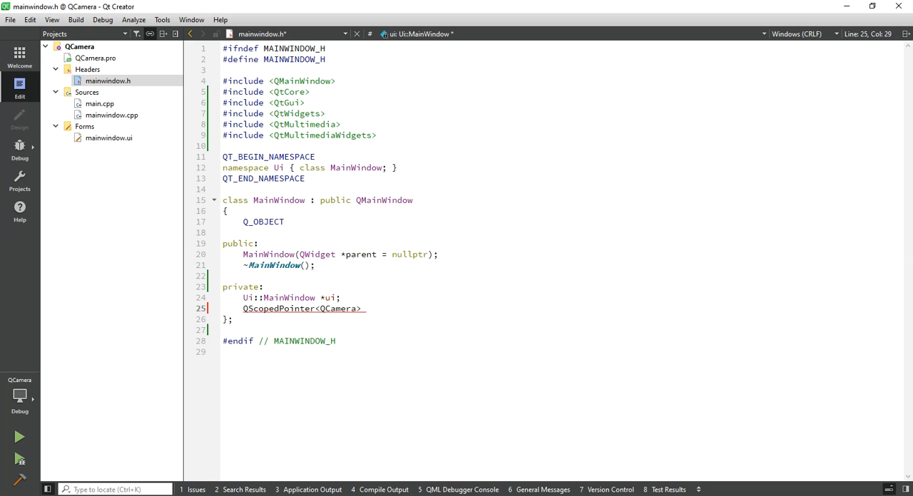
{"action": "type", "text": "MCamera;"}
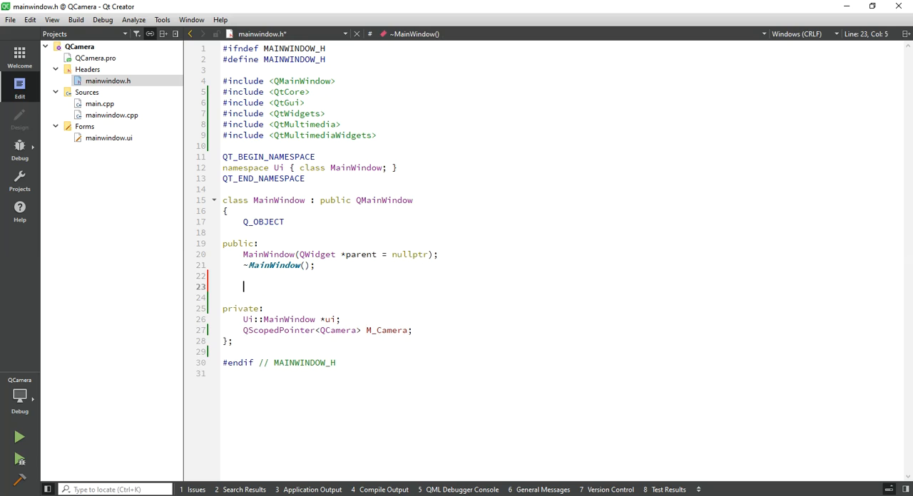
- Declare private void start_Camera(); and void stop_Camera(); in MainWindow
{"action": "type", "text": "private:"}
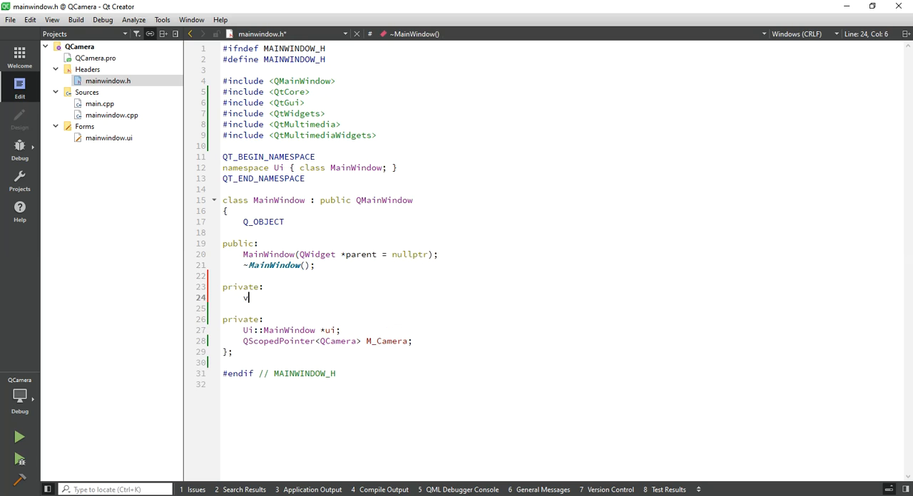
{"action": "type", "text": "oid sta"}
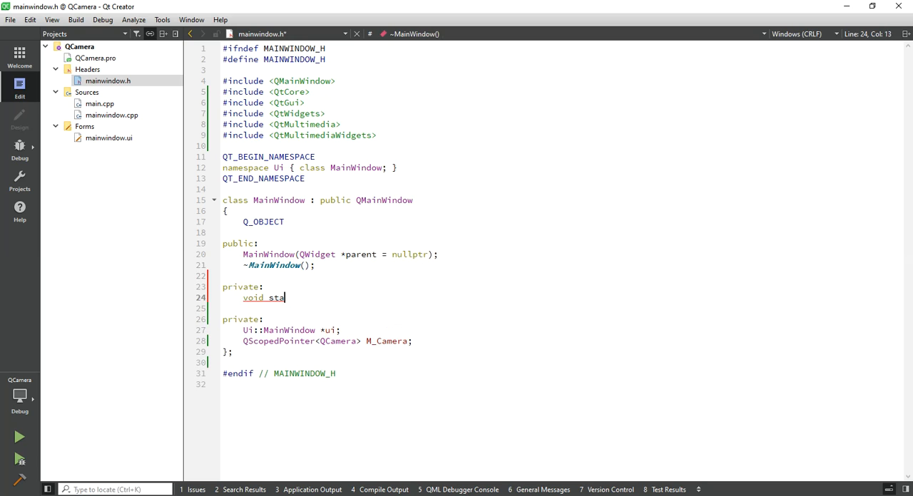
{"action": "type", "text": "rt_S"}
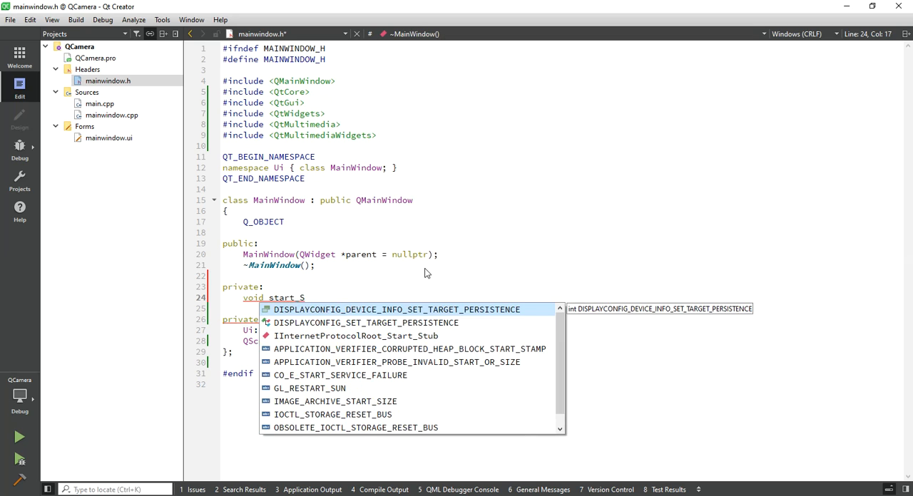
{"action": "type", "text": "Camera();"}
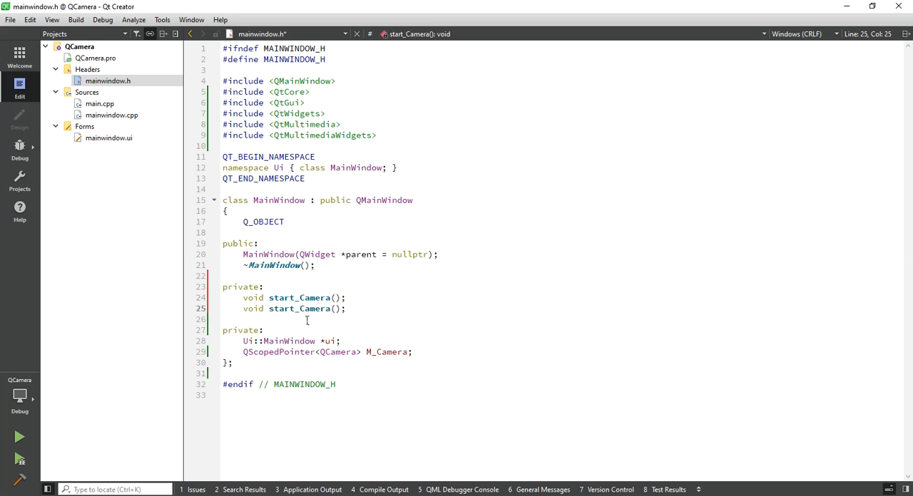
{"action": "double_click", "coordinate": [286, 308]}
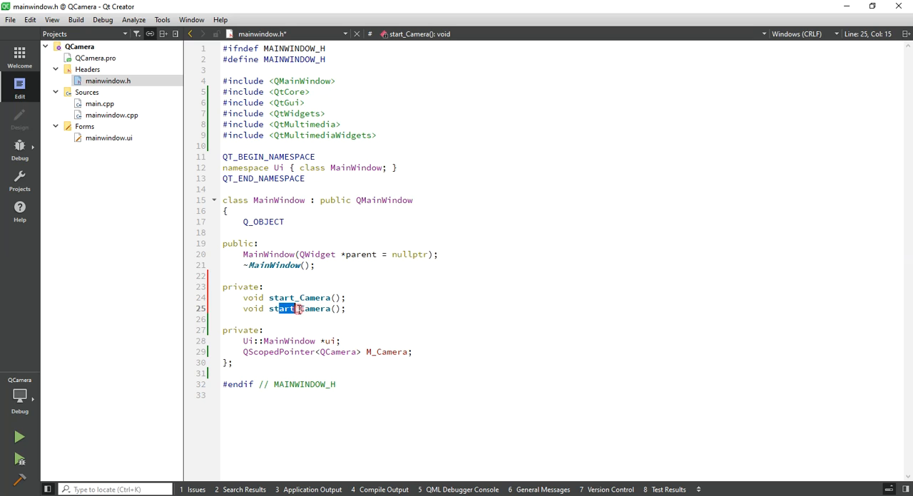
{"action": "right_click", "coordinate": [285, 308]}
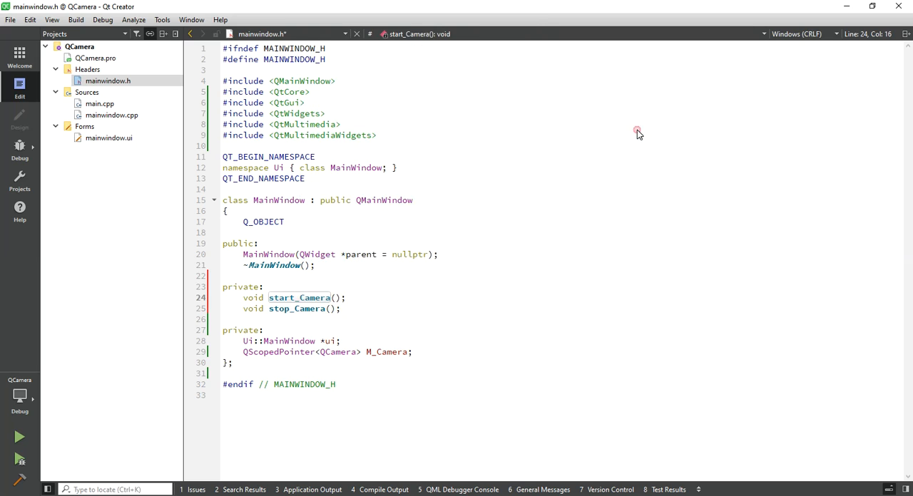
{"action": "left_click", "coordinate": [111, 115]}
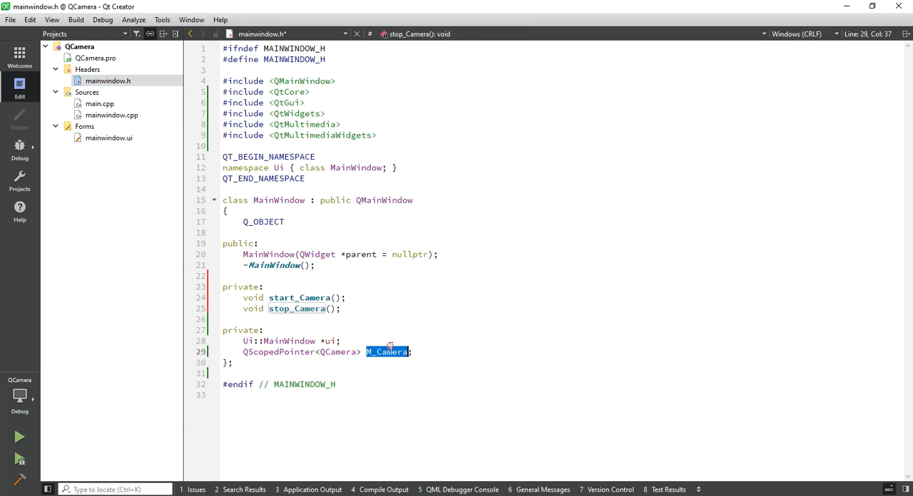
- Implement start_Camera and stop_Camera with M_Camera->start() and M_Camera->stop(), and add a Stop Camera clicked slot
{"action": "left_click", "coordinate": [111, 115]}
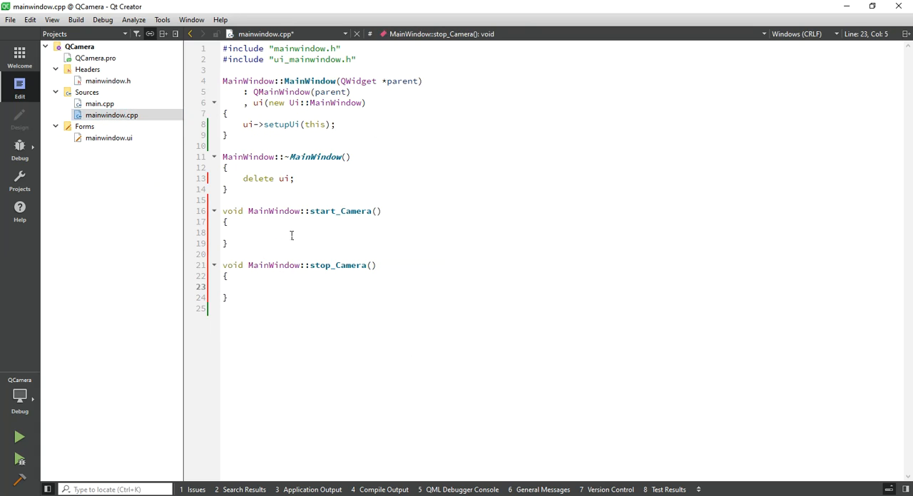
{"action": "type", "text": "M_Camera->start();"}
{"action": "type", "text": "M_Camera->s();"}
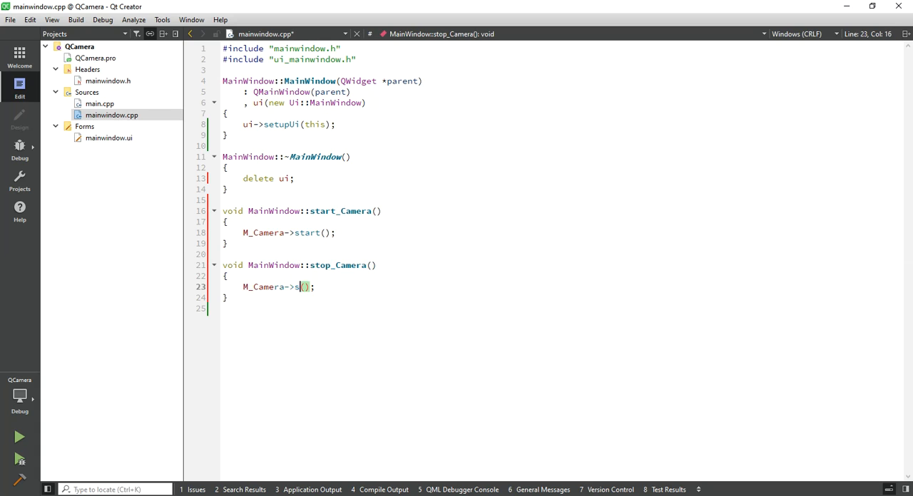
{"action": "type", "text": "top"}
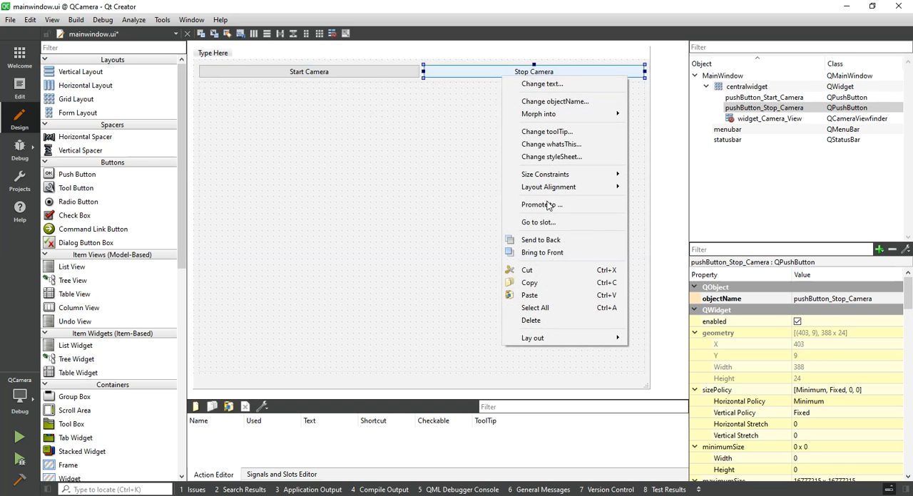
{"action": "left_click", "coordinate": [537, 222]}
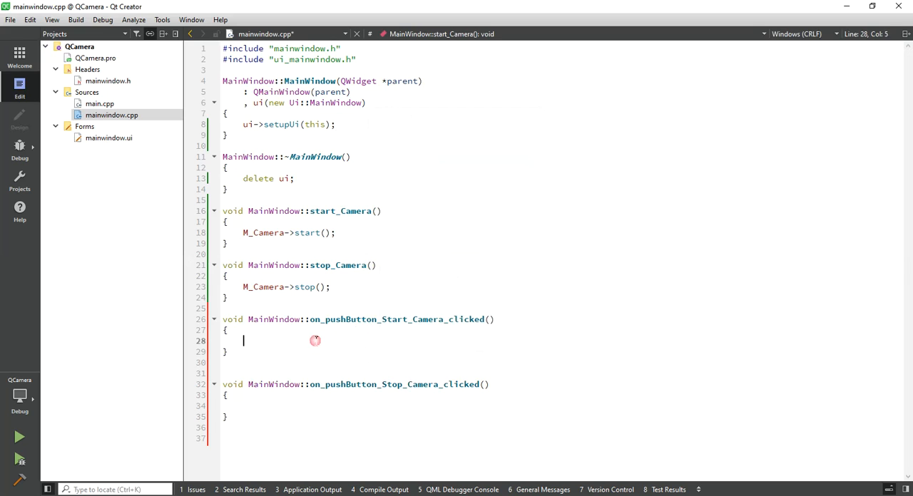
- Call start_Camera(); in the Start Camera slot and stop_Camera(); in the Stop Camera slot
{"action": "type", "text": "start_Camera();"}
{"action": "left_click", "coordinate": [564, 406]}
{"action": "type", "text": "stop_Camera"}
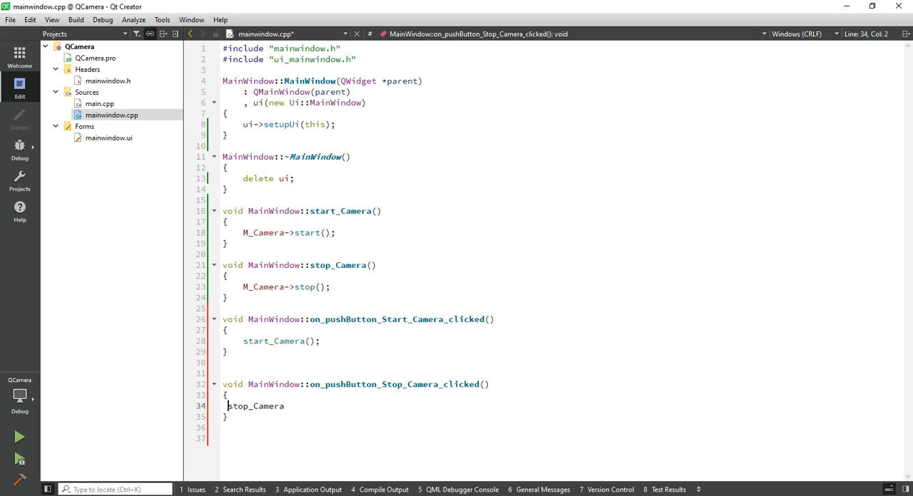
{"action": "type", "text": "()"}
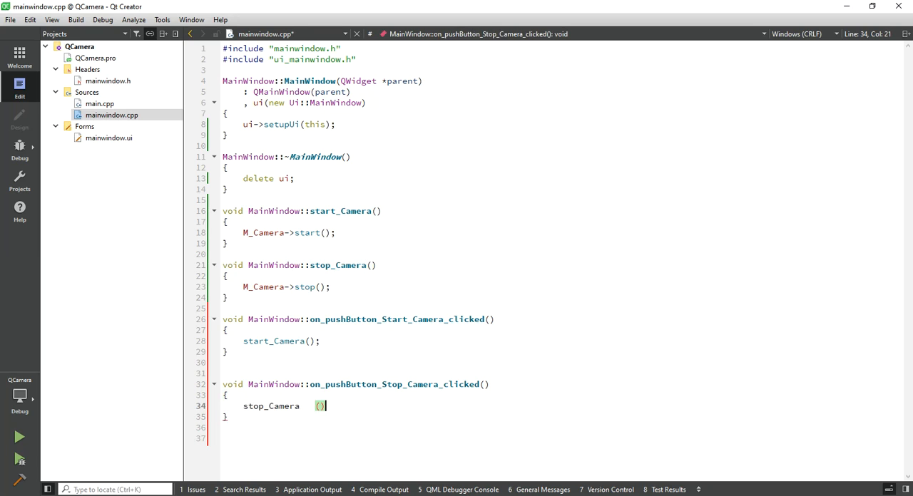
{"action": "double_click", "coordinate": [271, 405]}
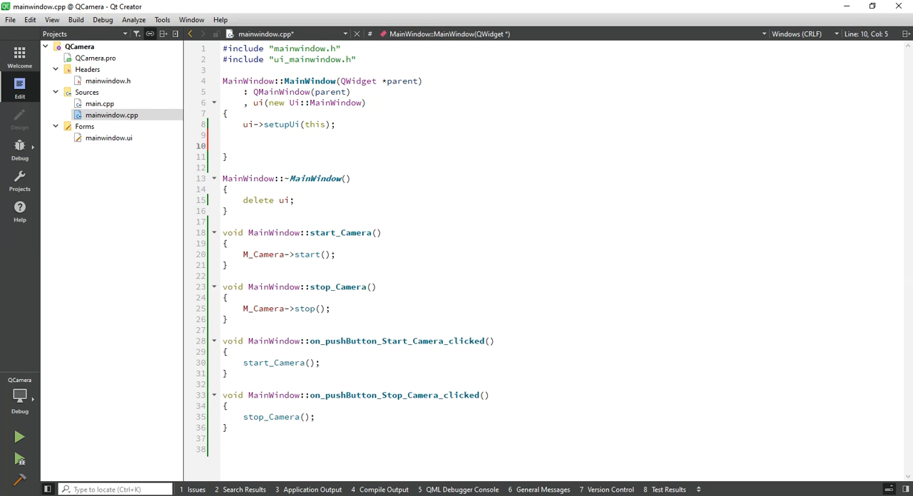
- Loop over QCameraInfo::availableCameras() in the constructor, printing infor.description() via qDebug
{"action": "type", "text": "foer"}
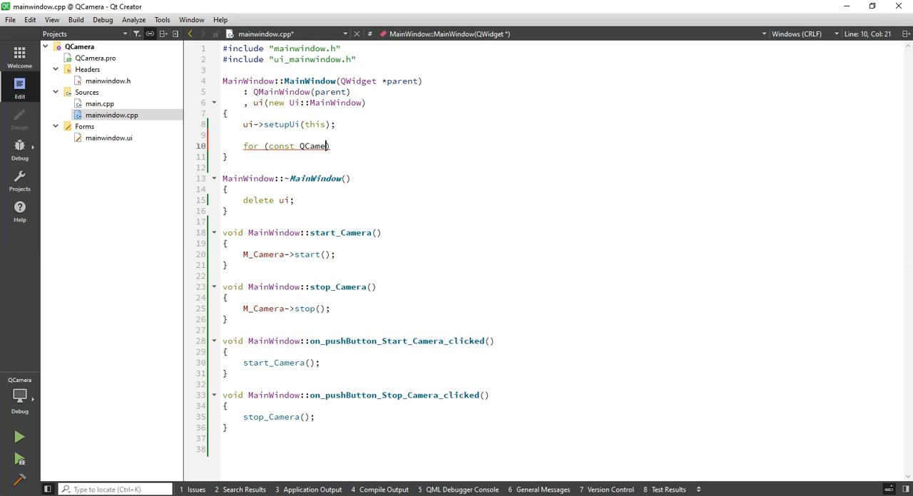
{"action": "type", "text": "Info"}
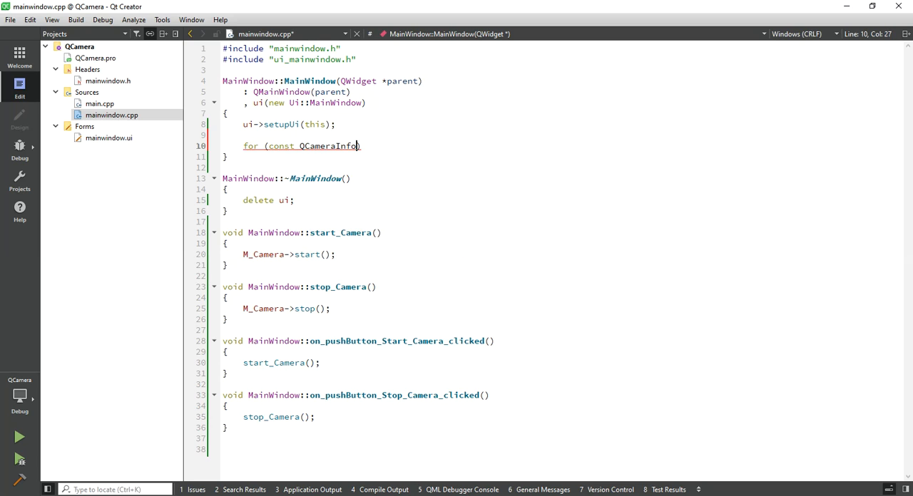
{"action": "type", "text": "&"}
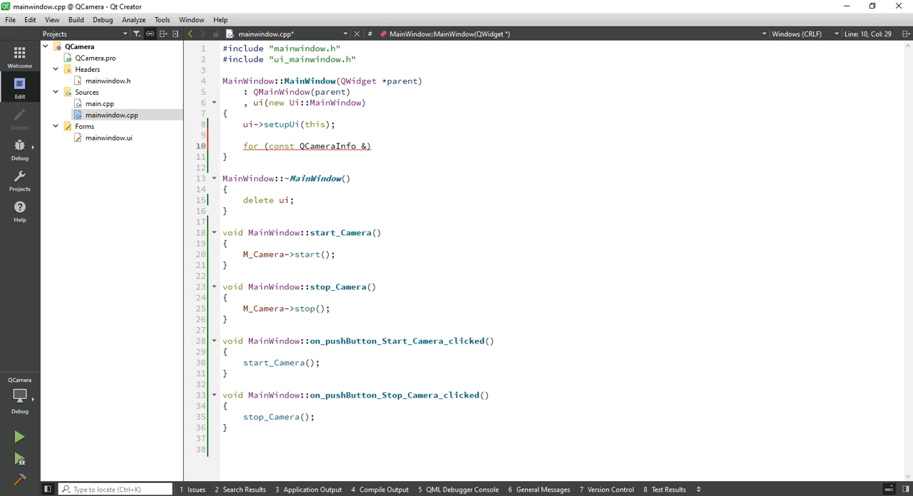
{"action": "type", "text": "inf"}
{"action": "type", "text": "qDebug() <<"}
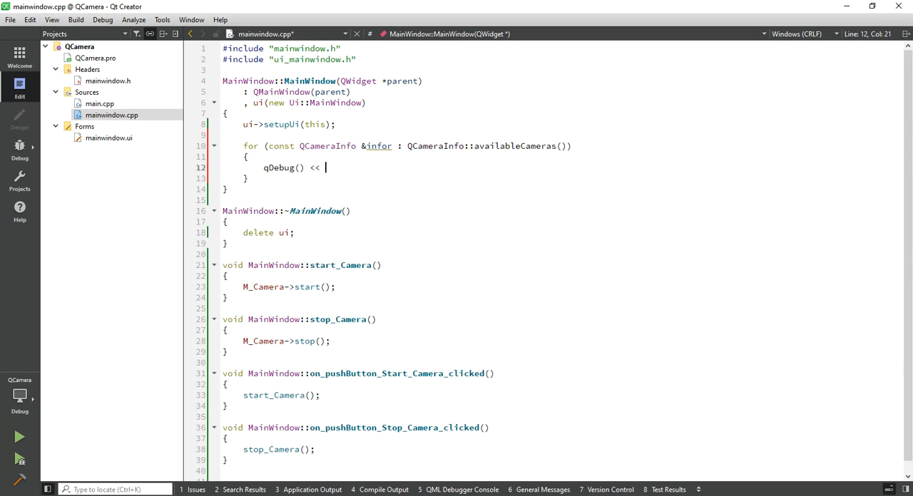
{"action": "type", "text": "infor"}
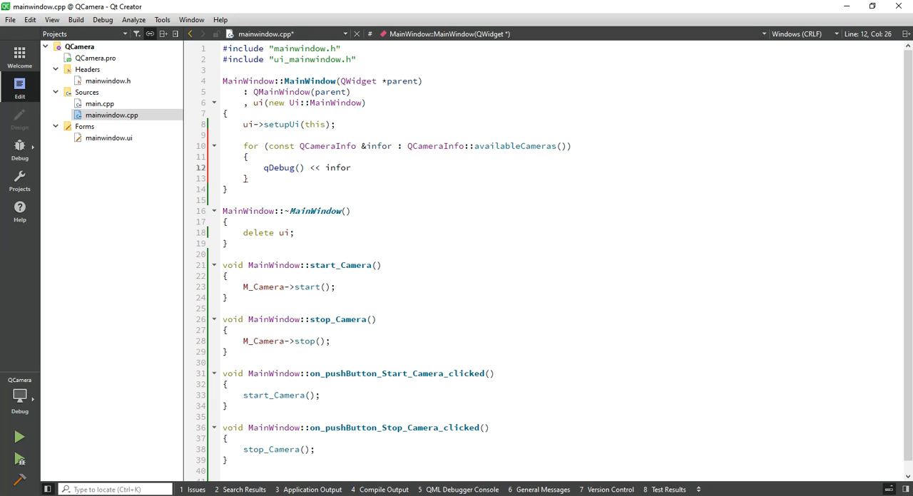
{"action": "type", "text": "description();"}
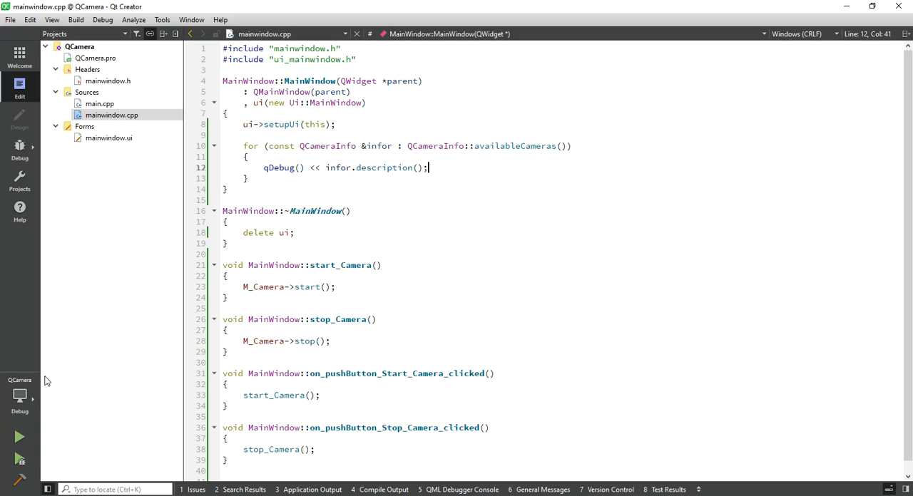
{"action": "scroll", "scroll_direction": "down", "scroll_amount": 3}
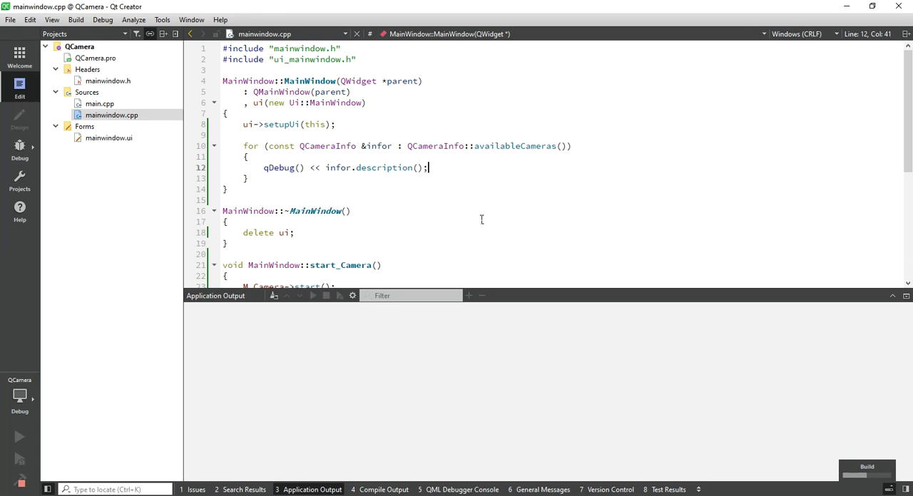
{"action": "mouse_move", "coordinate": [489, 223]}
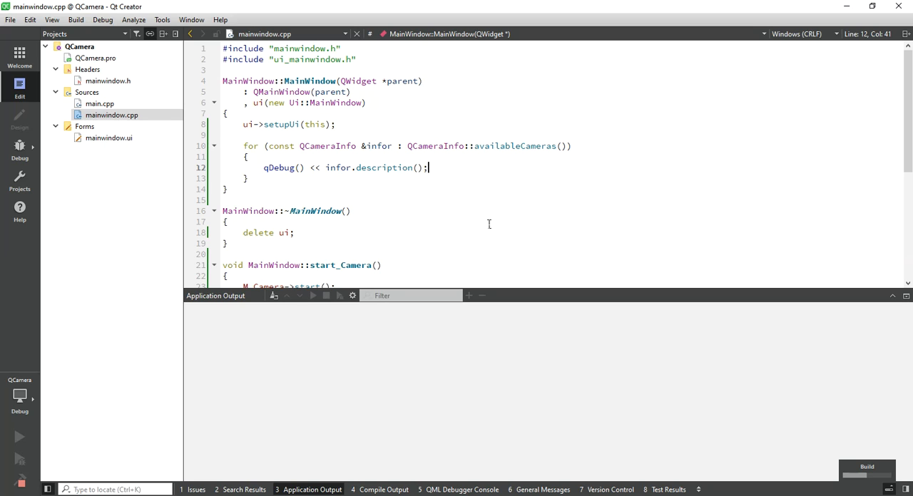
- Run the QCamera app and confirm the camera 'W100' appears in Application Output
{"action": "left_click", "coordinate": [19, 436]}
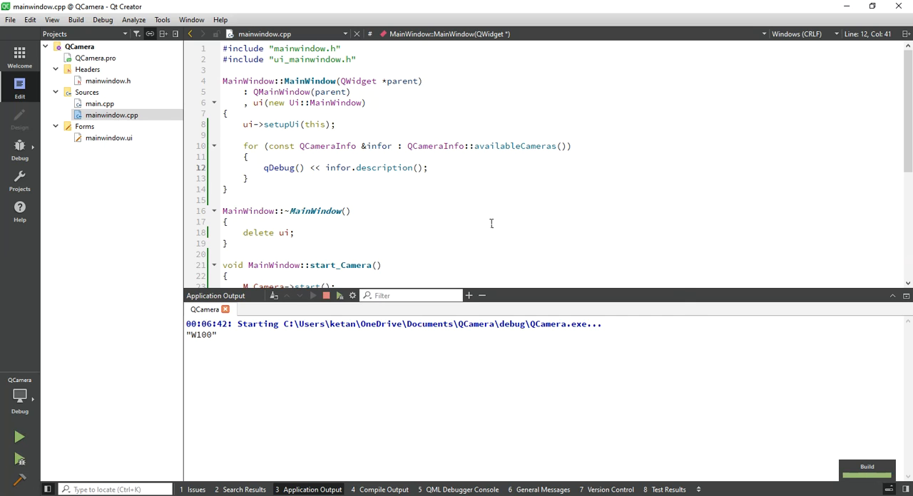
{"action": "left_click", "coordinate": [20, 436]}
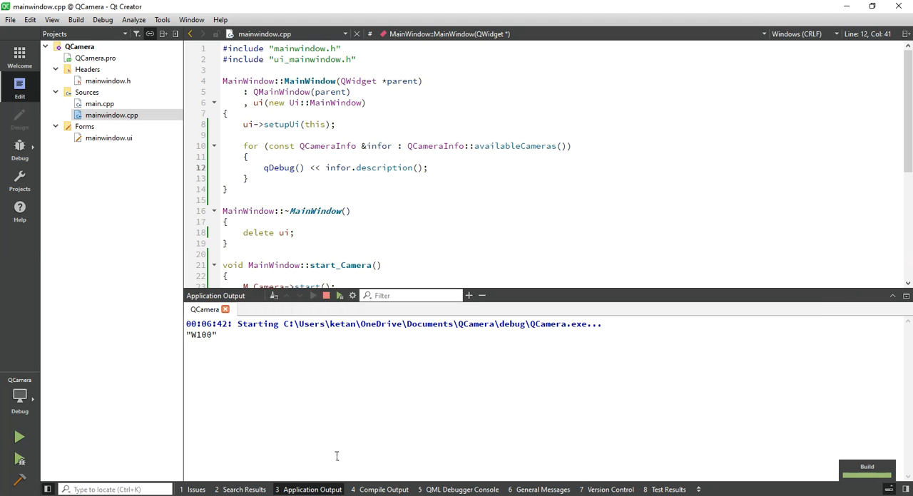
{"action": "double_click", "coordinate": [202, 335]}
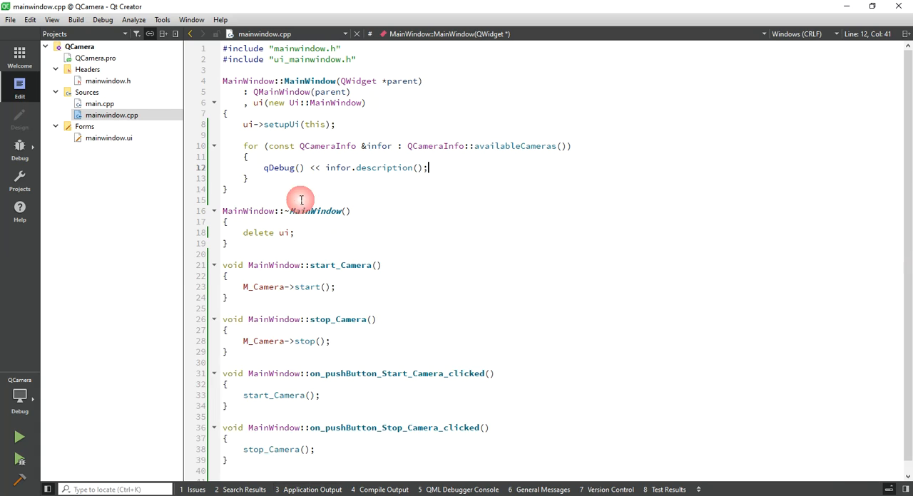
- In the MainWindow constructor, write M_Camera.reset(new QCamera(QCameraInfo::defaultCamera()));
{"action": "type", "text": "Q"}
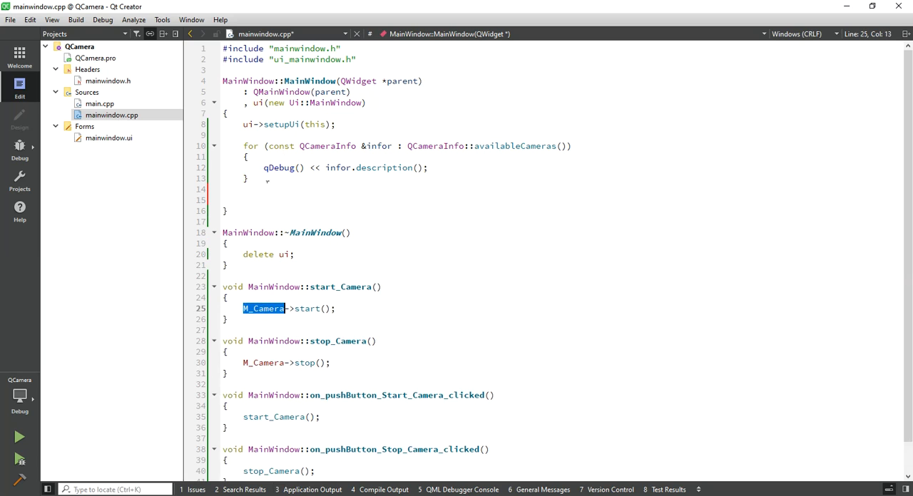
{"action": "type", "text": "M_Camera"}
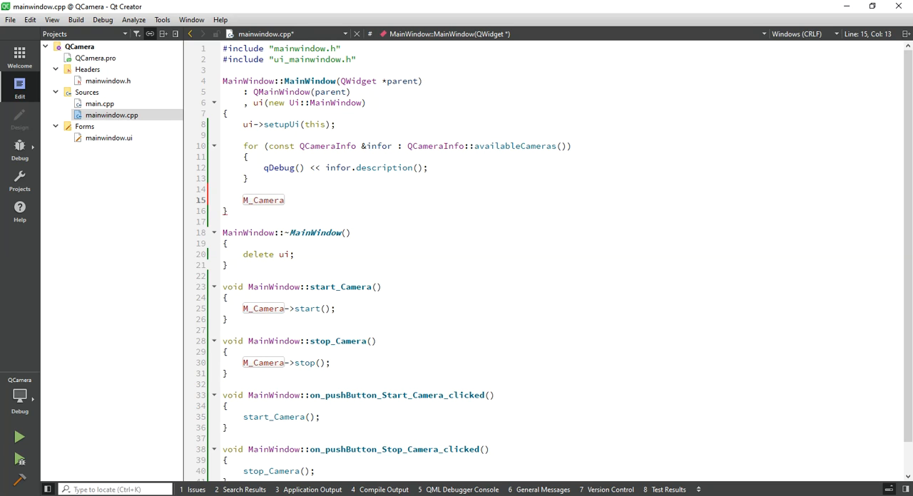
{"action": "type", "text": ".reset();"}
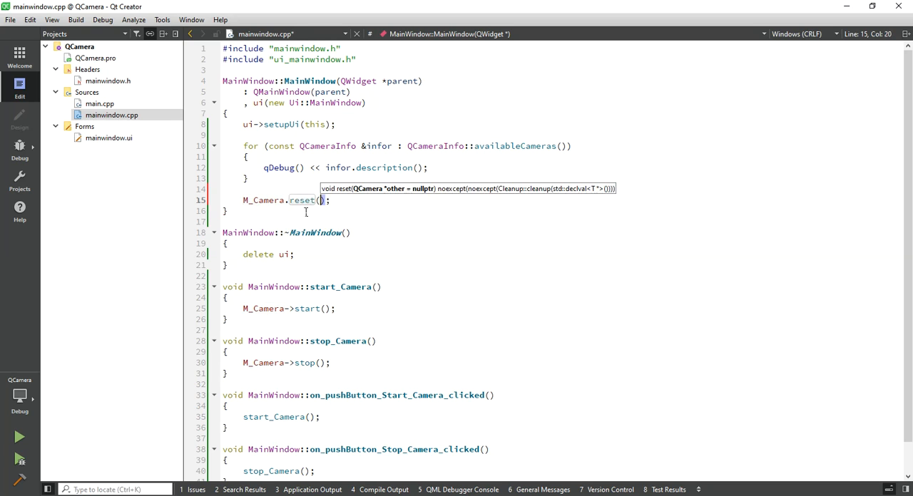
{"action": "type", "text": "new Q"}
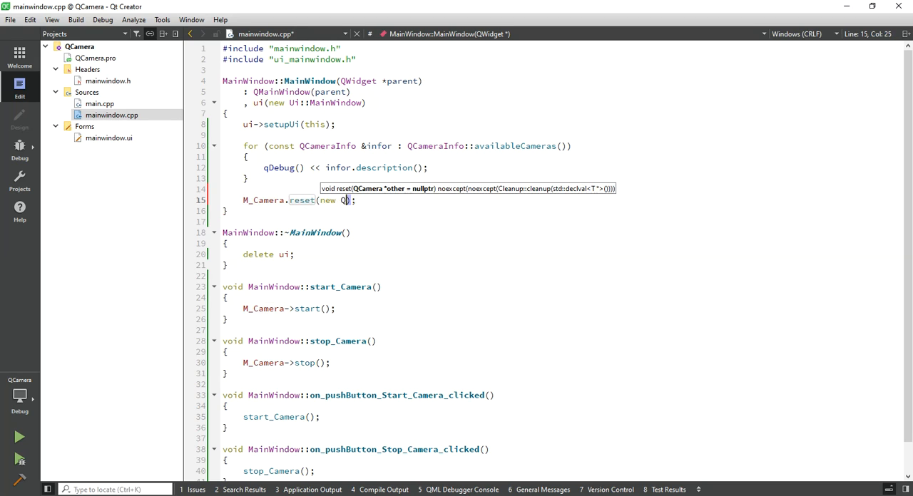
{"action": "type", "text": "Camera("}
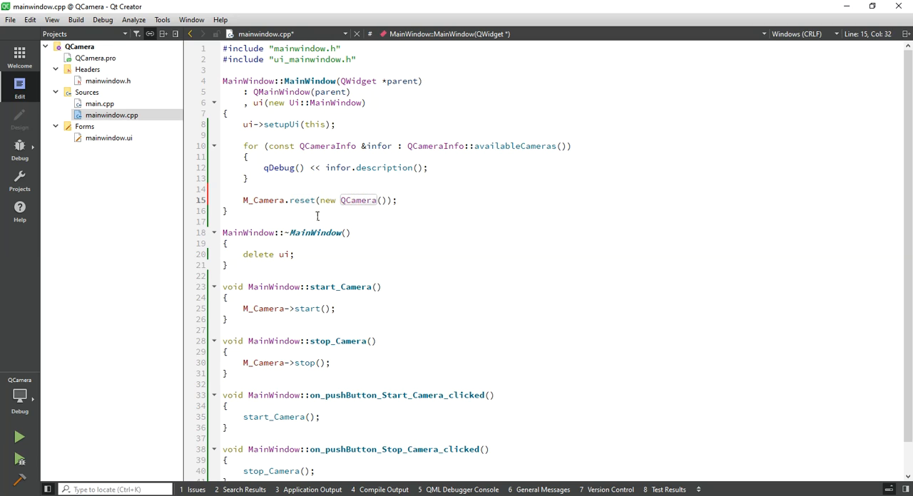
{"action": "type", "text": "infor"}
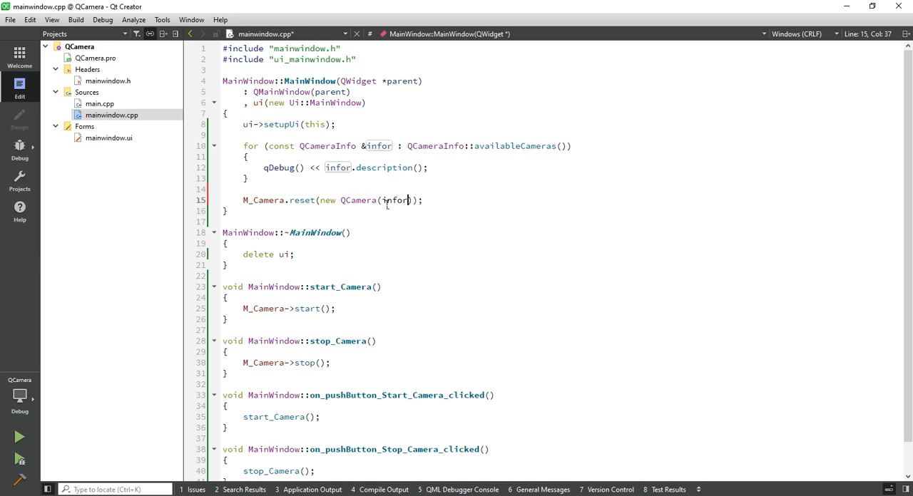
{"action": "type", "text": "."}
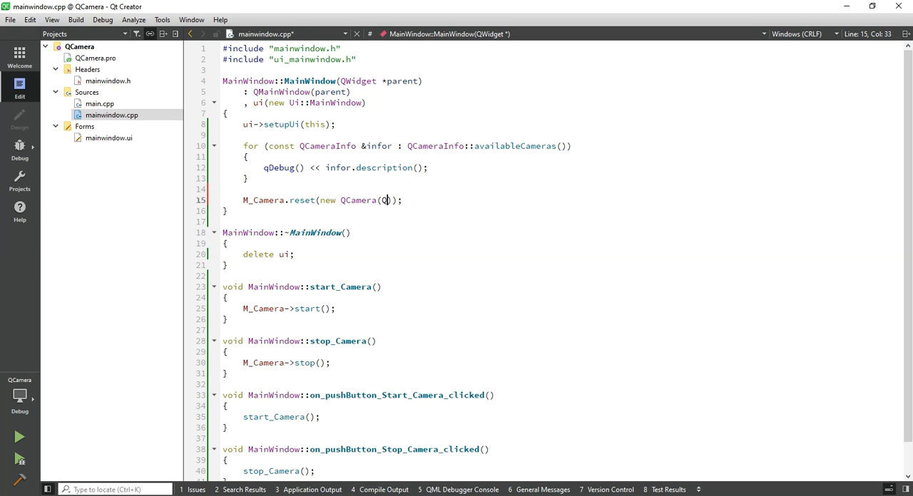
{"action": "type", "text": "Camer"}
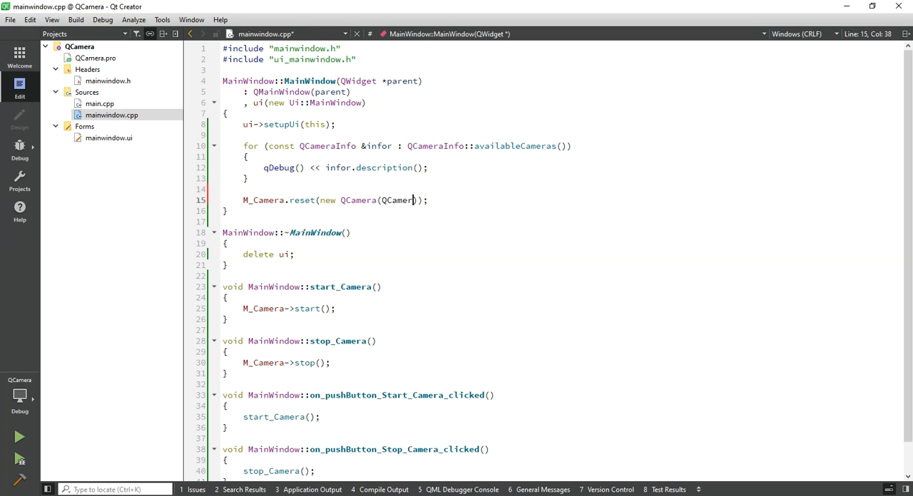
{"action": "type", "text": "::"}
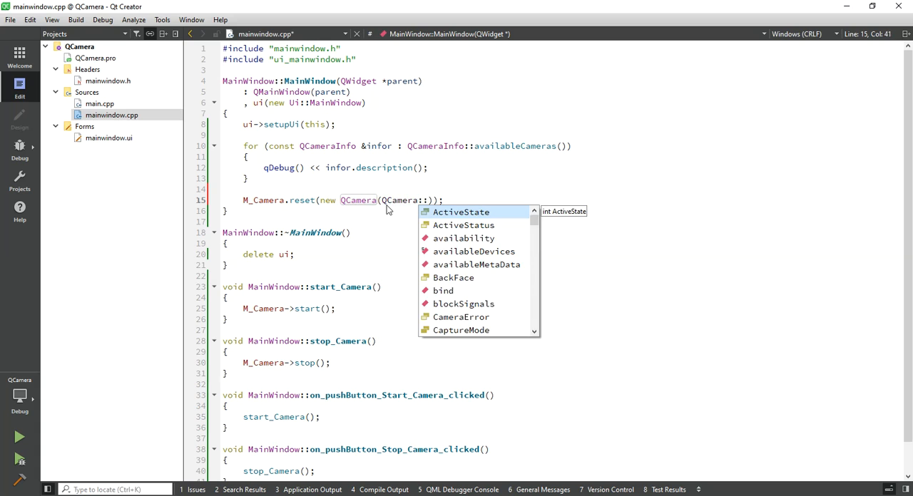
{"action": "type", "text": "de"}
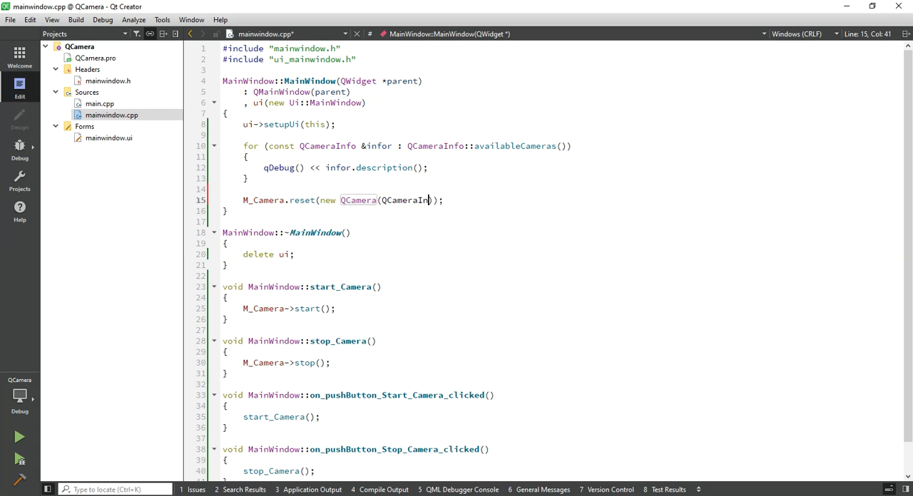
{"action": "type", "text": "o::defaultCamera("}
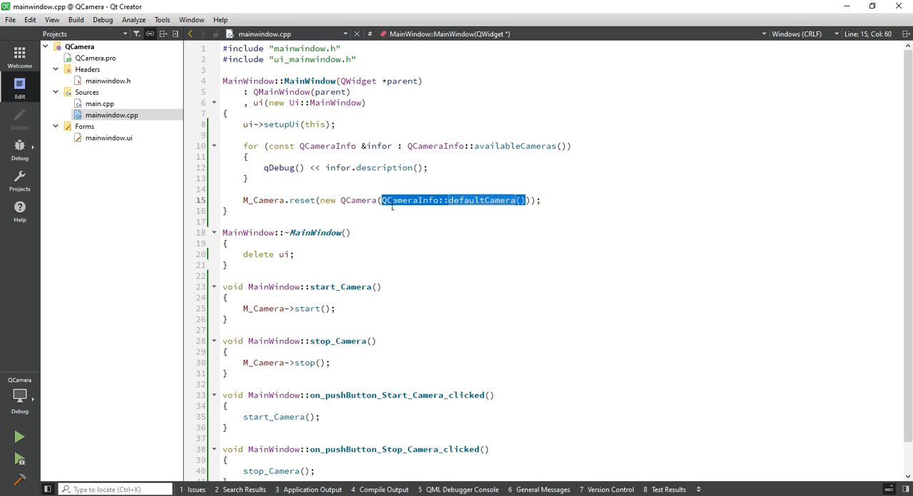
{"action": "double_click", "coordinate": [327, 146]}
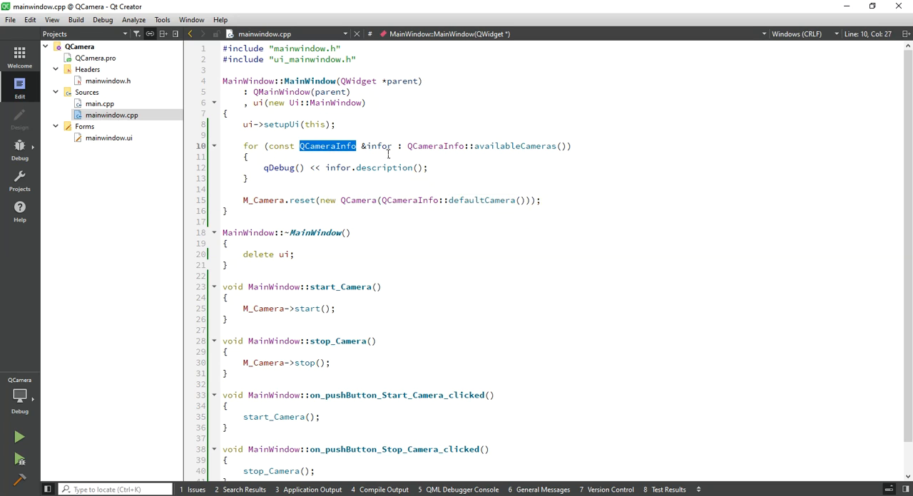
- On the next line, add M_Camera->setViewfinder(ui->widget_Camera_View);
{"action": "left_click", "coordinate": [223, 200]}
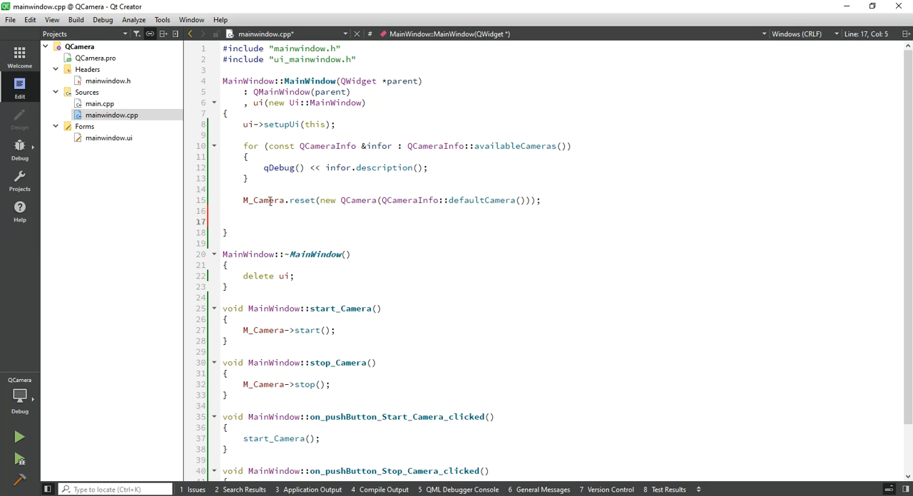
{"action": "type", "text": "M_Camera->s"}
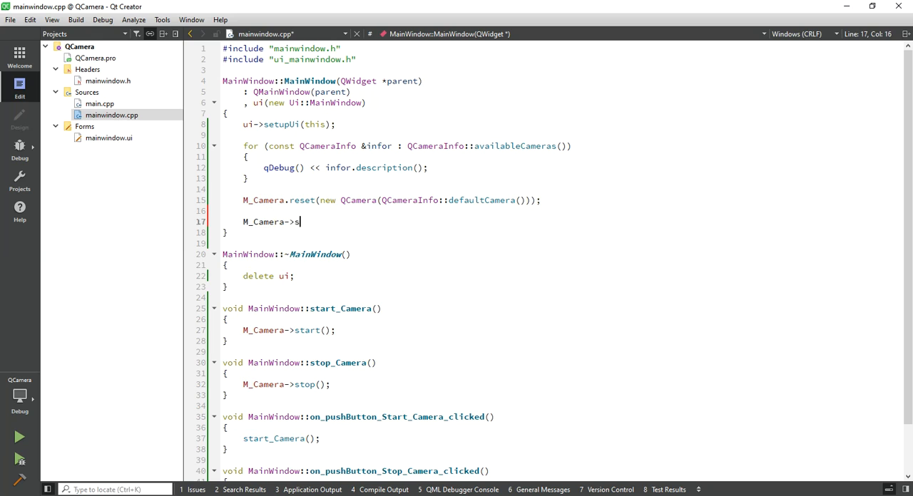
{"action": "type", "text": "etViewfinder();"}
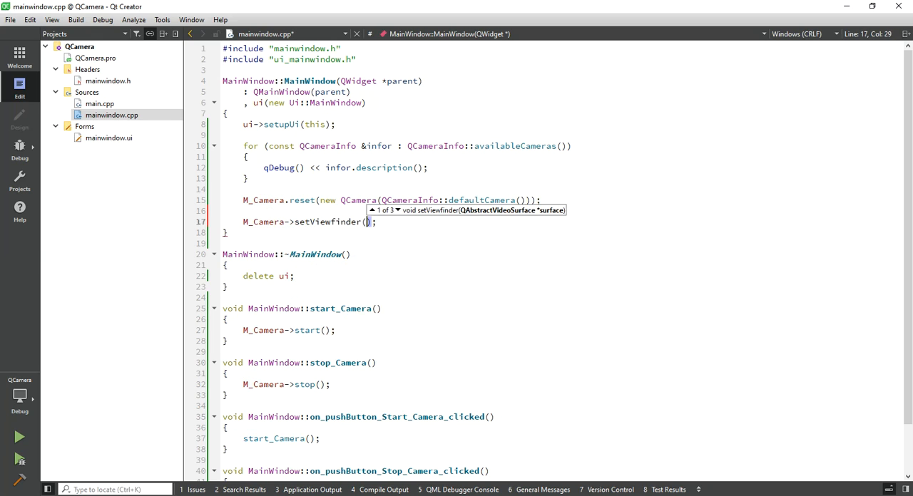
{"action": "type", "text": "ui->widget_Camera_View"}
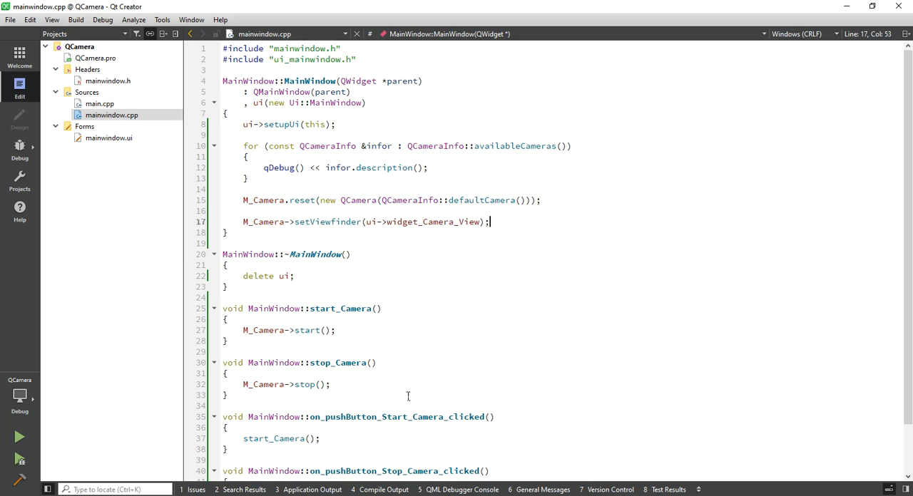
{"action": "scroll", "scroll_direction": "down", "scroll_amount": 3}
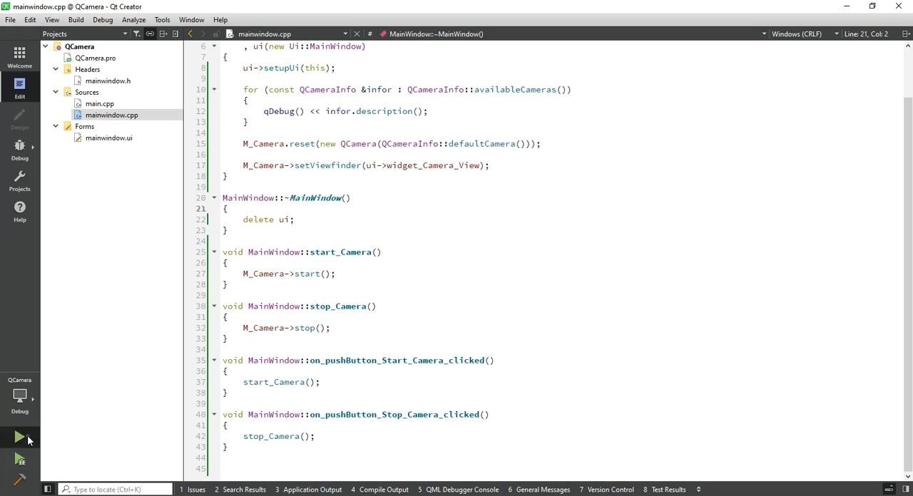
- Build and run the QCamera project so its Start Camera/Stop Camera window appears
{"action": "left_click", "coordinate": [20, 437]}
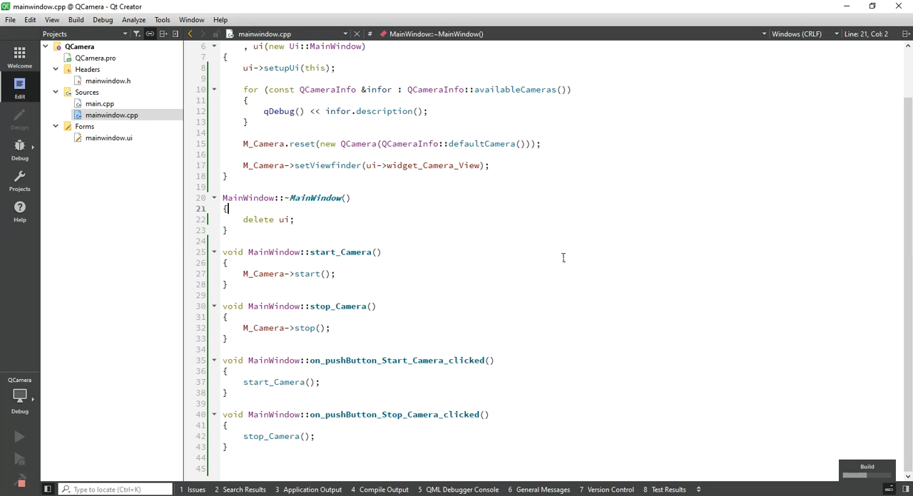
{"action": "left_click", "coordinate": [20, 437]}
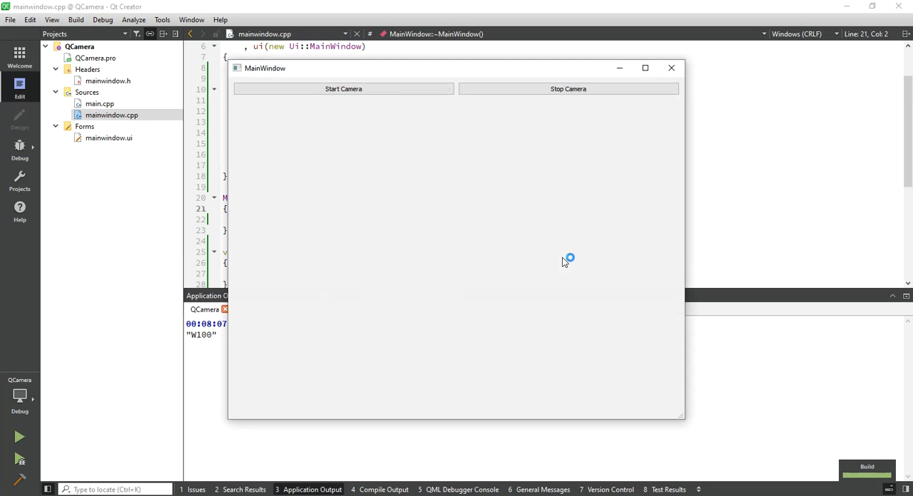
- Start the live webcam view and drag the window corner to enlarge it
{"action": "left_click", "coordinate": [343, 89]}
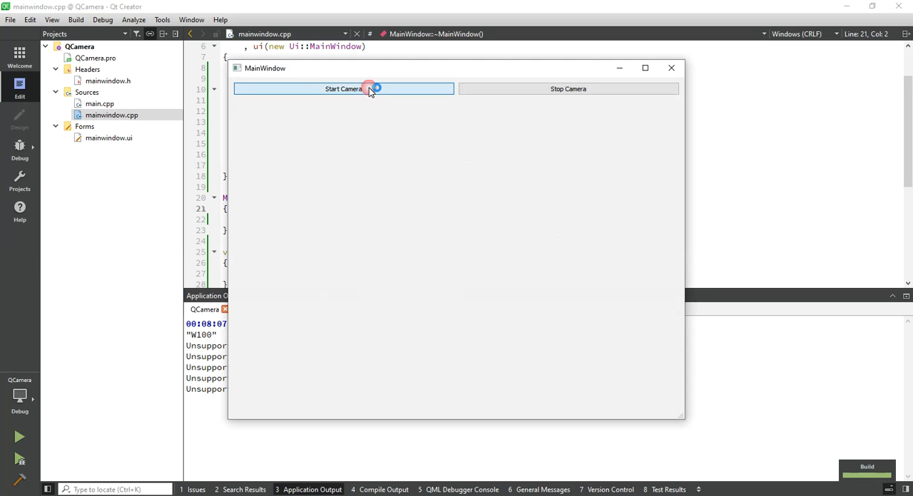
{"action": "left_click", "coordinate": [343, 89]}
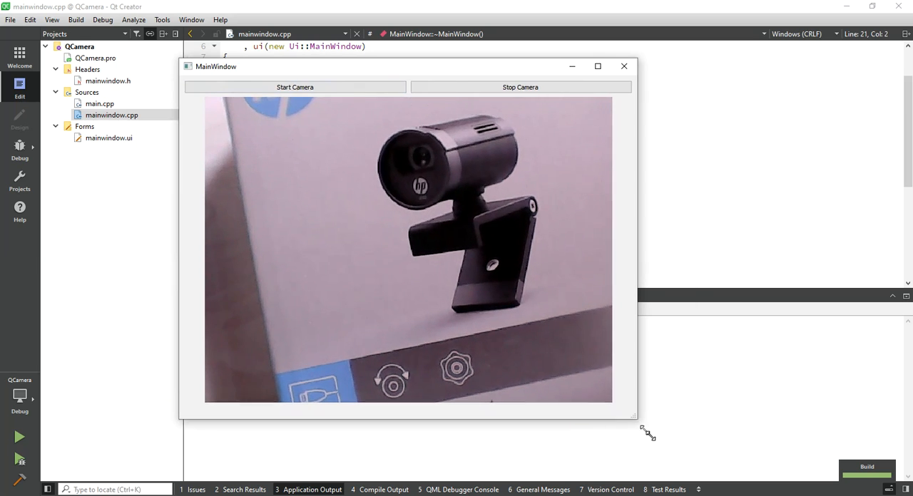
{"action": "left_click_drag", "start_coordinate": [634, 416], "coordinate": [730, 449]}
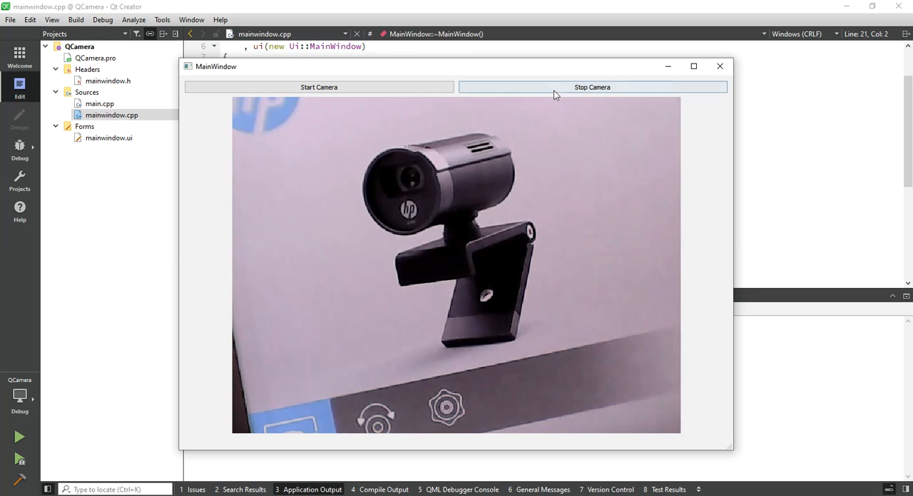
- Stop the camera so the view goes black, returning to Qt Creator
{"action": "left_click", "coordinate": [591, 87]}
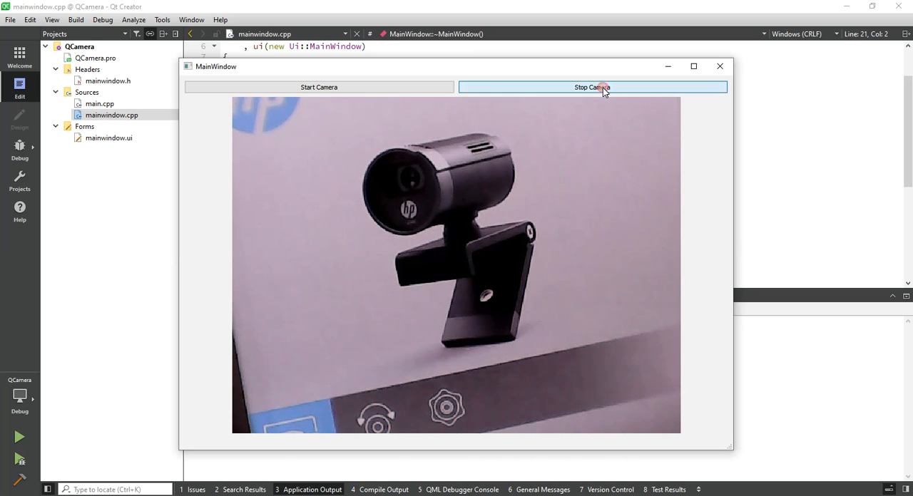
{"action": "left_click", "coordinate": [592, 87]}
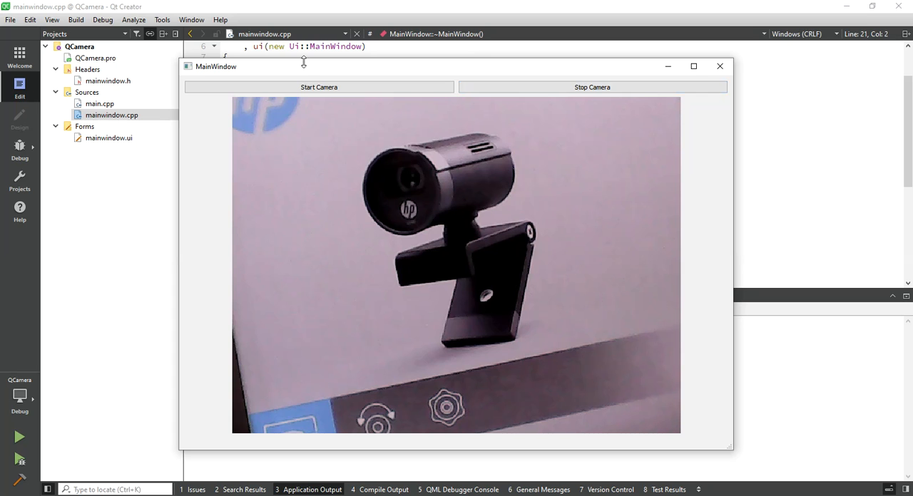
{"action": "left_click", "coordinate": [592, 87]}
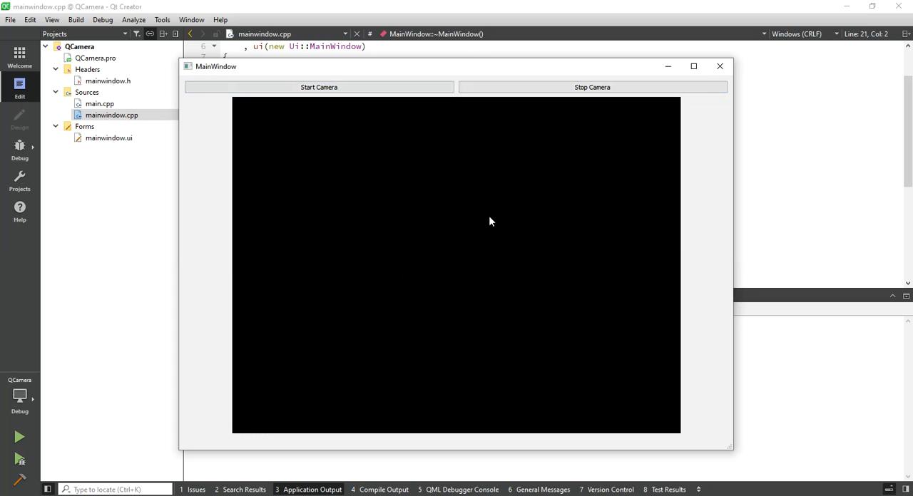
{"action": "left_click", "coordinate": [319, 87]}
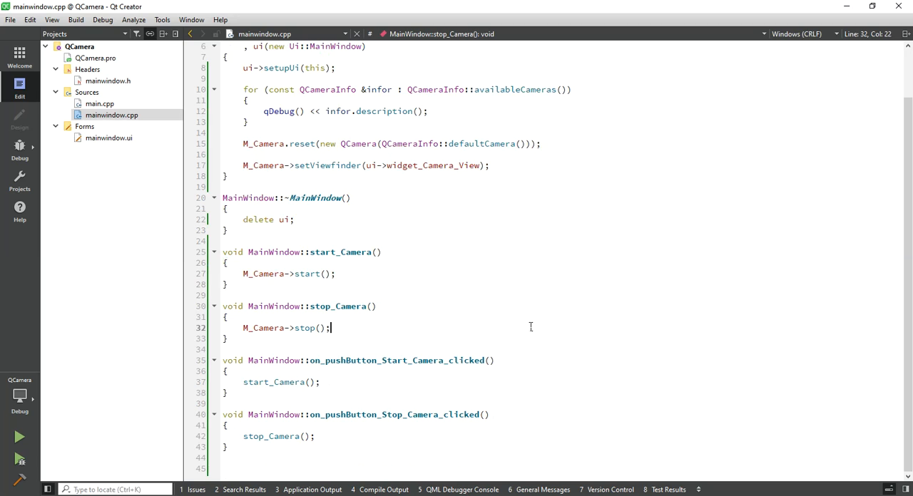
{"action": "mouse_move", "coordinate": [457, 334]}
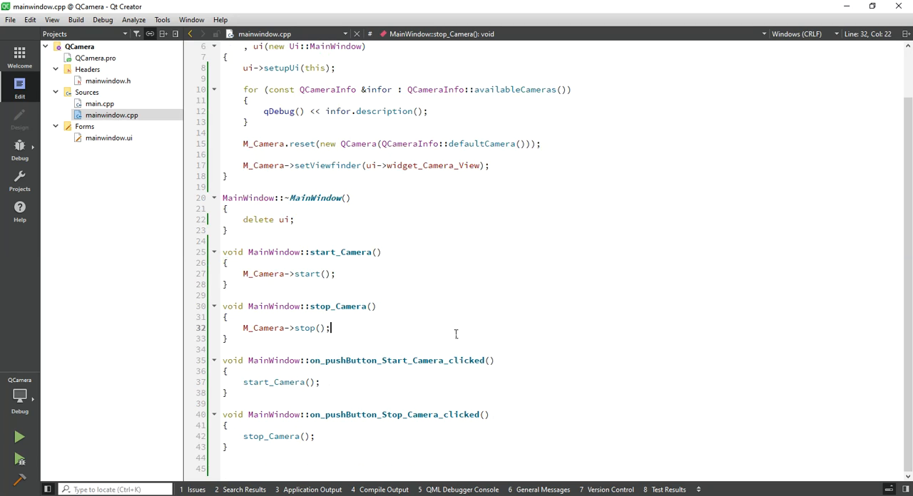